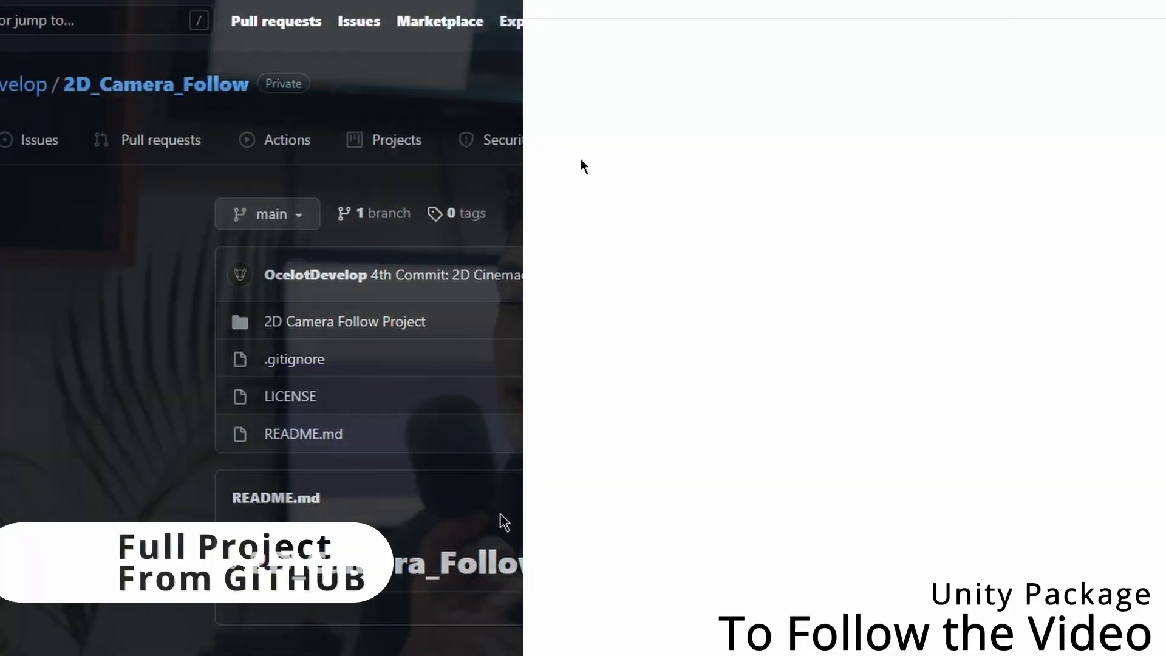
# - Leave the 2D_Camera_Follow GitHub page and return to Unity's Main Scene
pyautogui.click(430, 212)
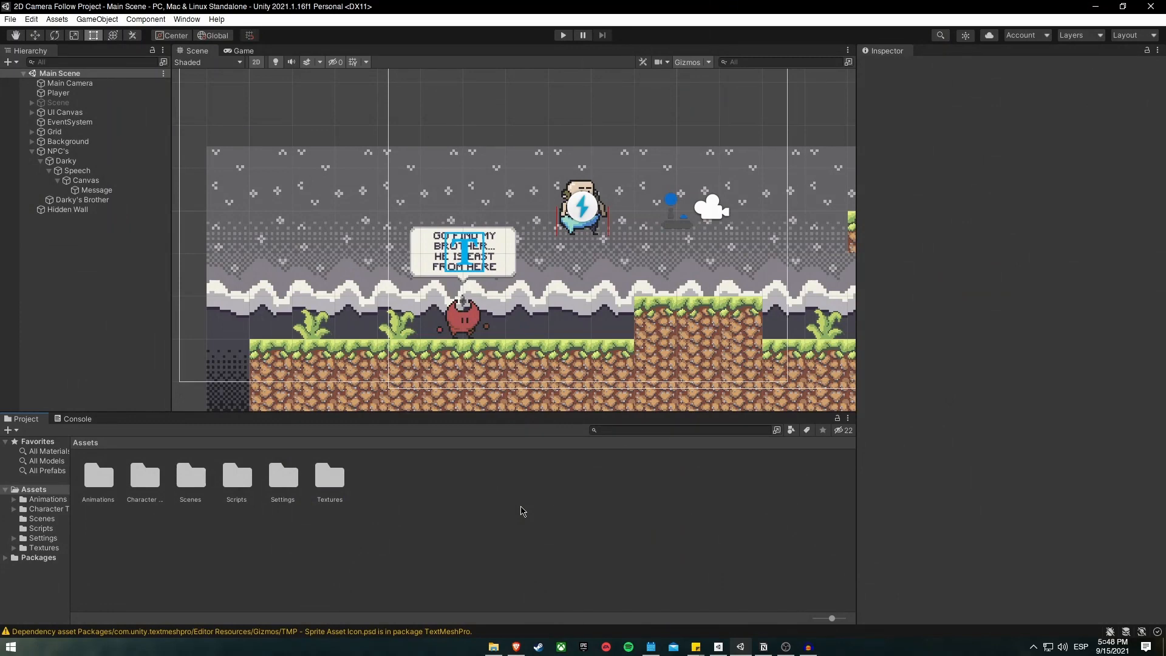
# - Install the Cinemachine 2.7.8 package from the Unity Registry via the Package Manager
pyautogui.click(187, 18)
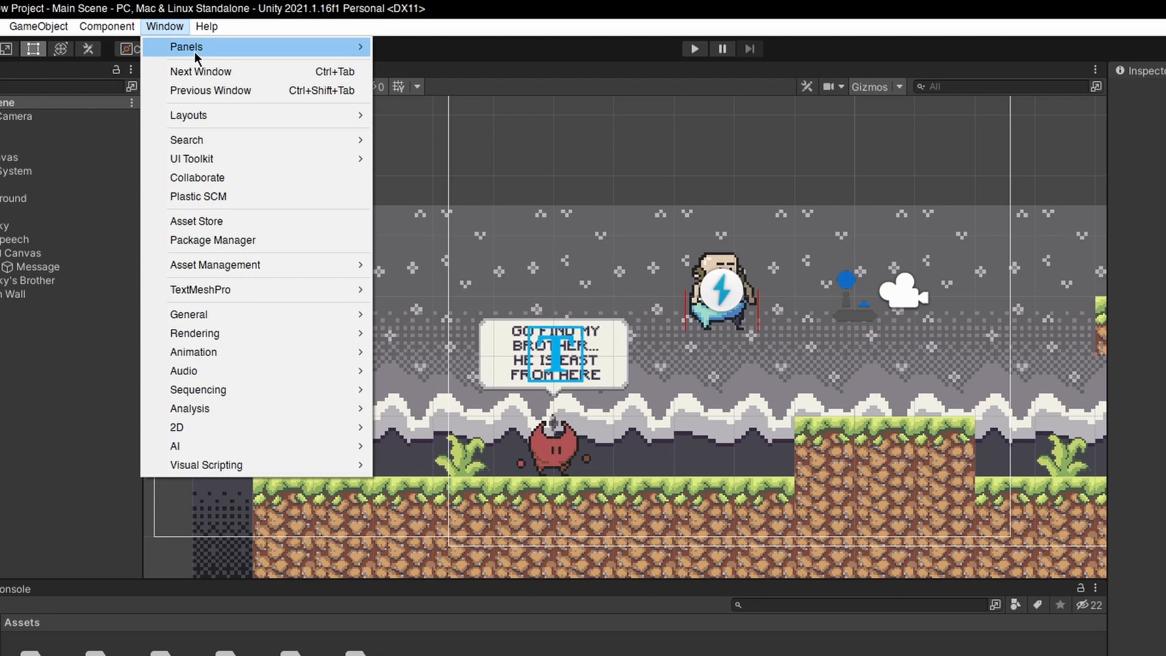
pyautogui.click(212, 239)
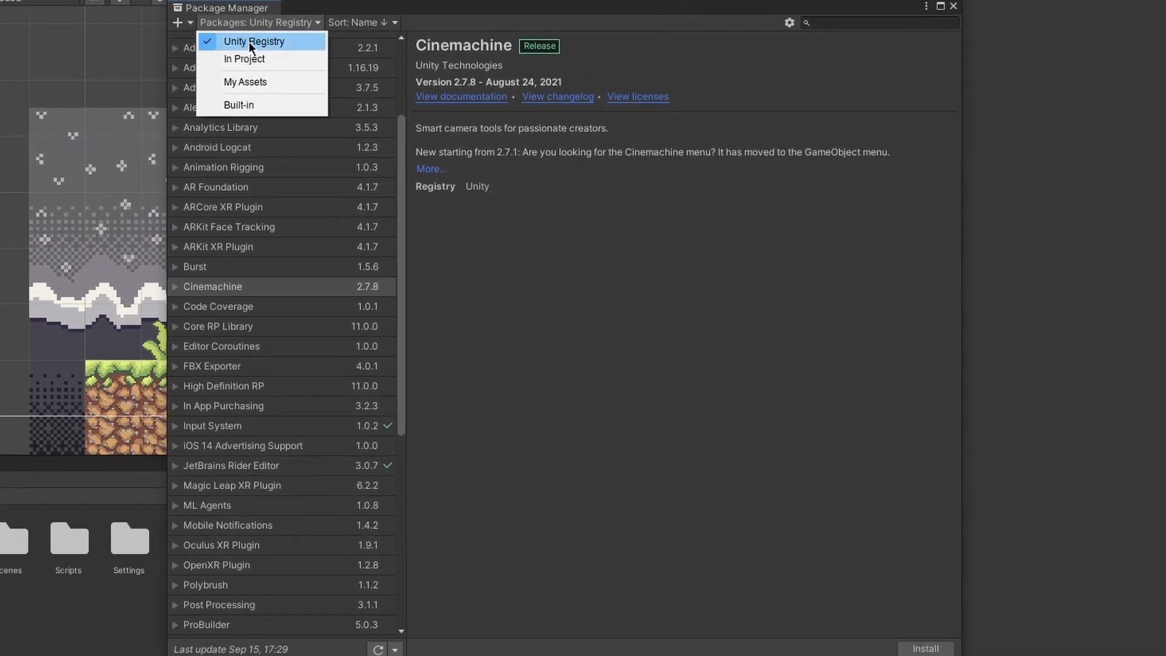
pyautogui.moveTo(275, 48)
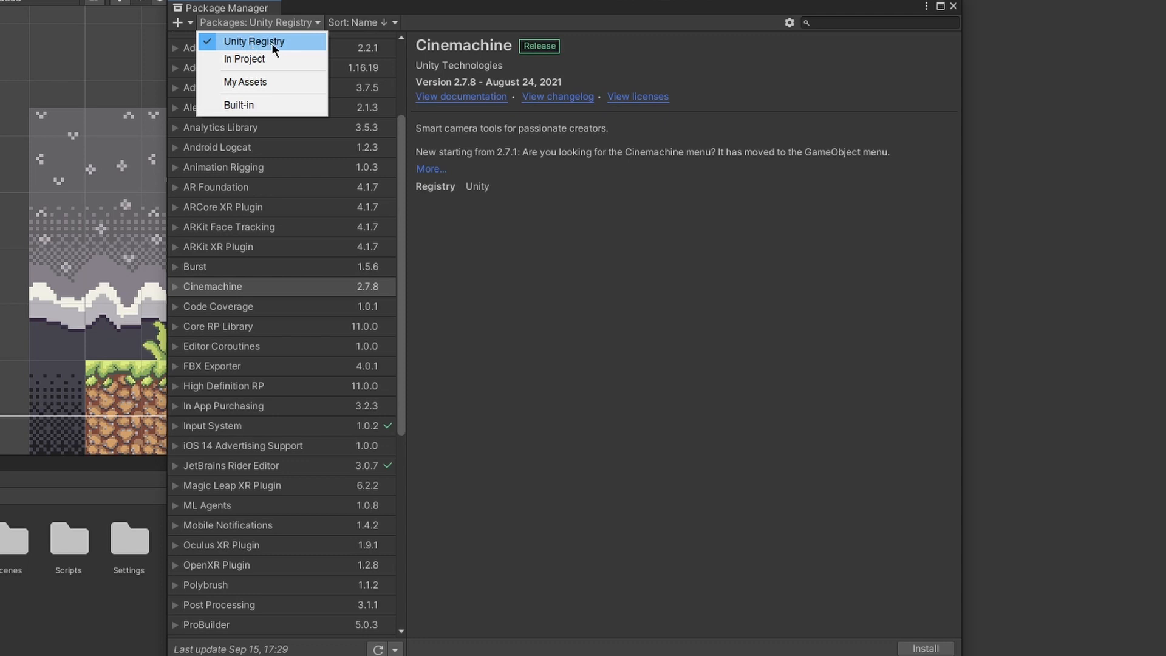
pyautogui.click(252, 41)
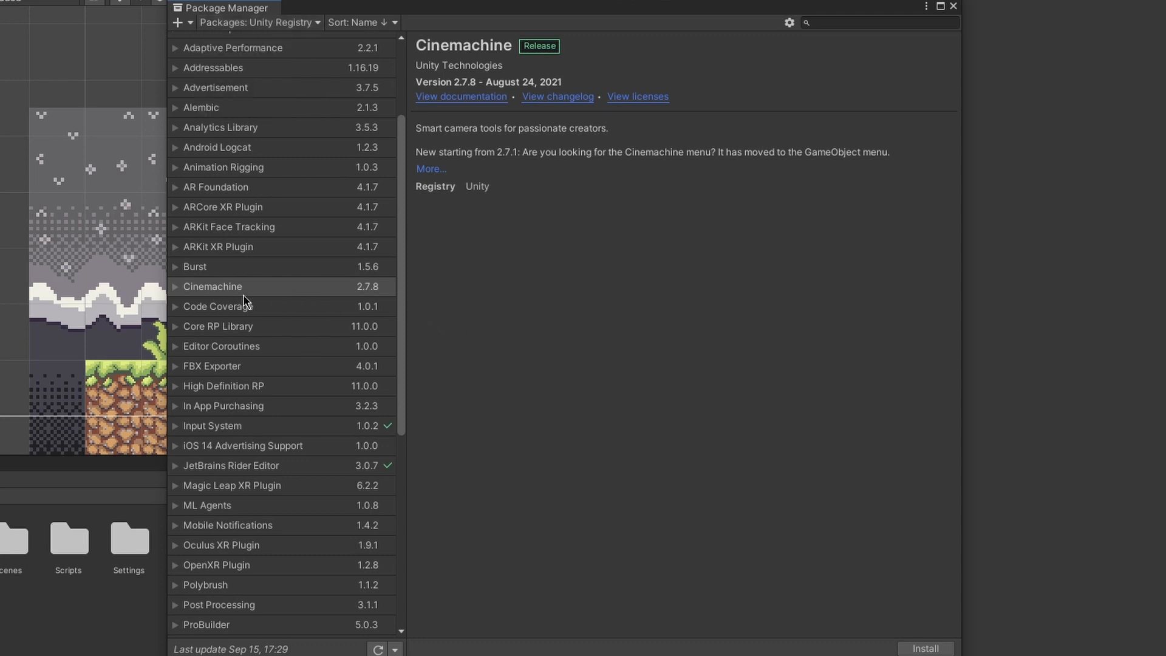
pyautogui.click(245, 286)
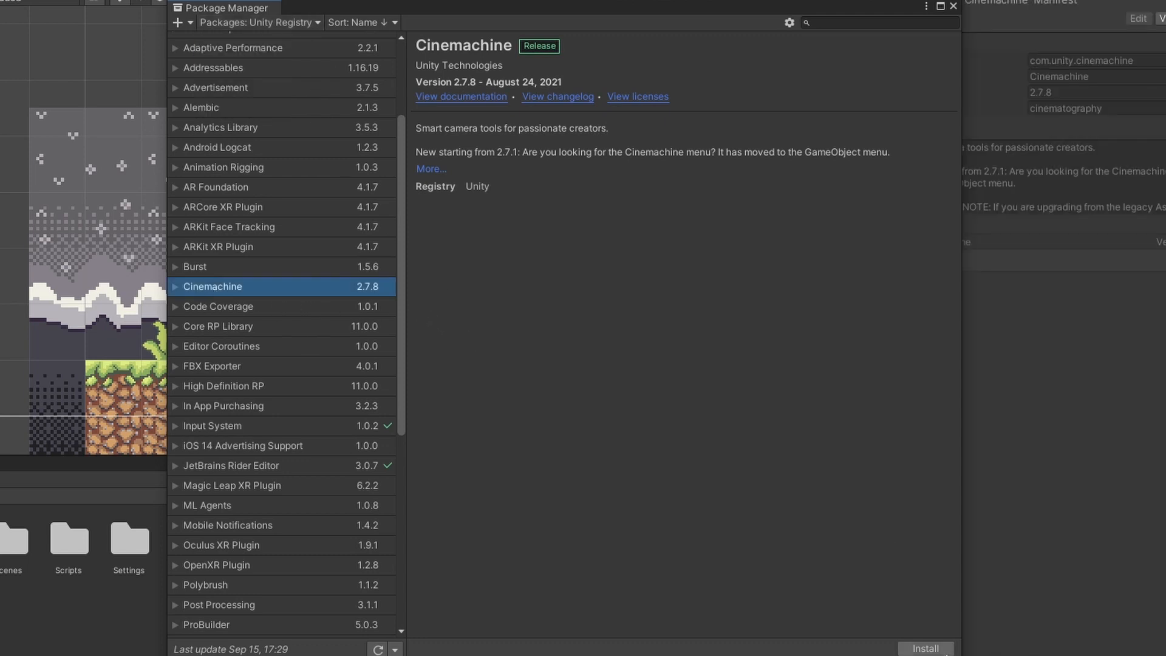
pyautogui.click(924, 649)
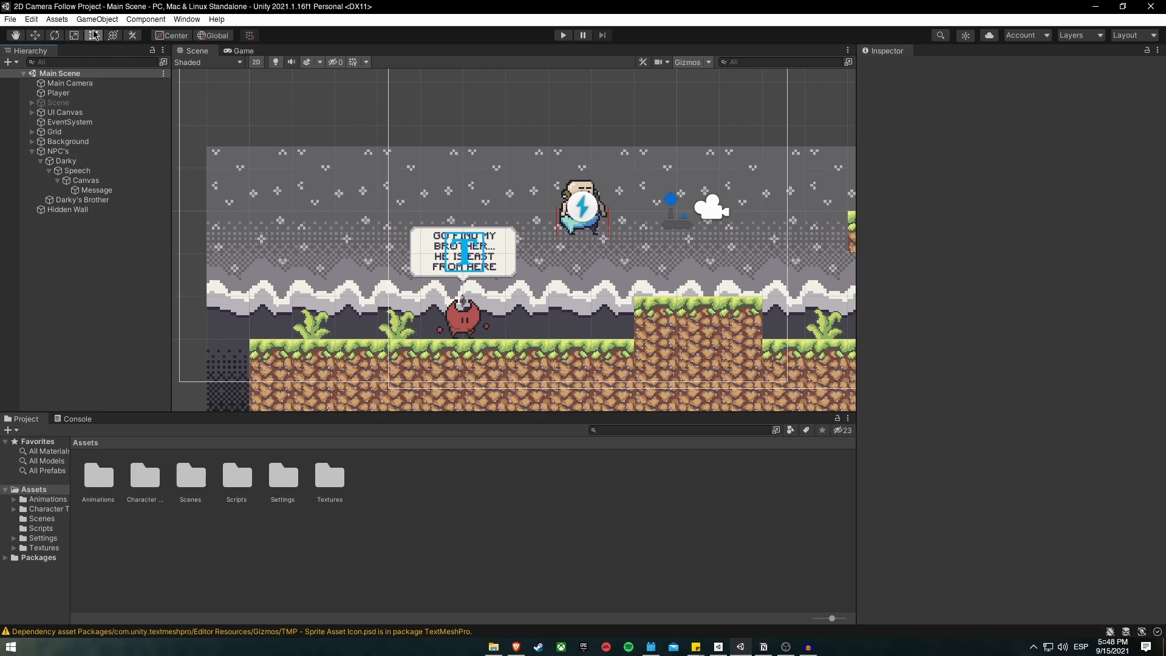
# - Create a Cinemachine 2D virtual camera and rename CM vcam1 to '2D Camera'
pyautogui.click(96, 18)
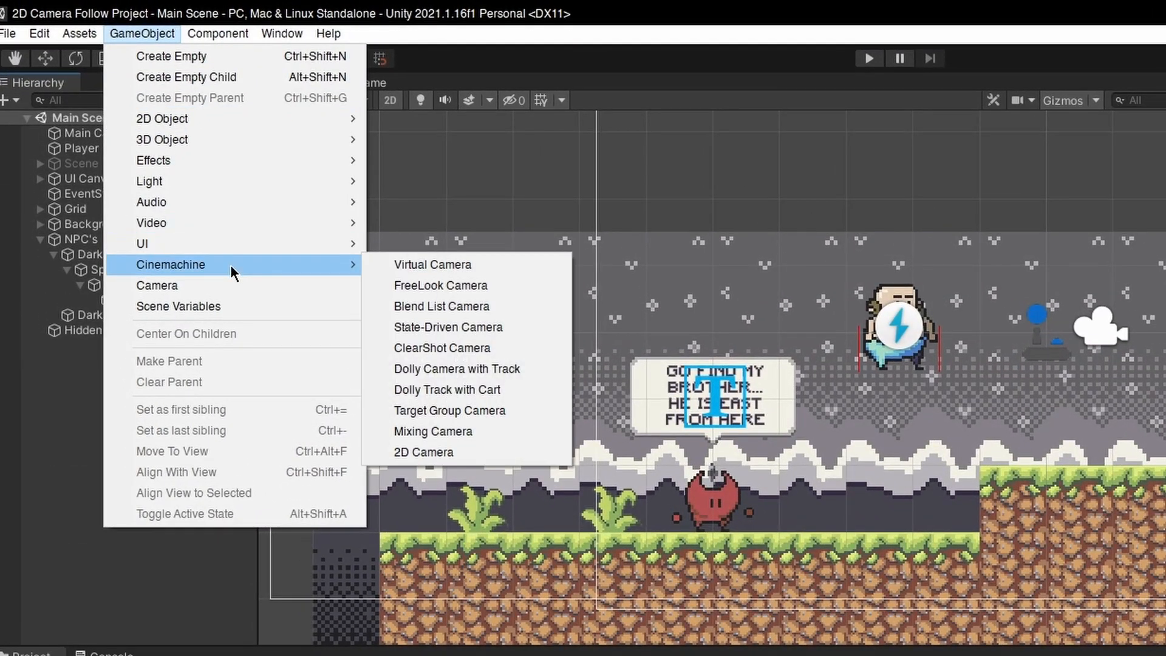
pyautogui.click(433, 263)
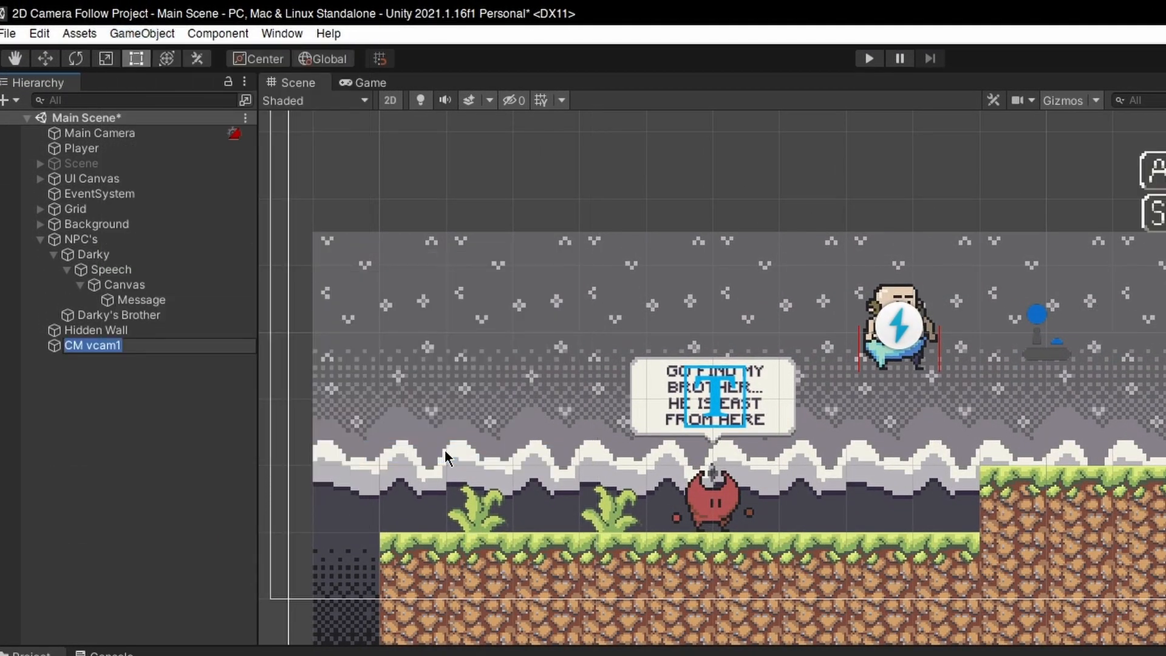
pyautogui.write('2D Camera')
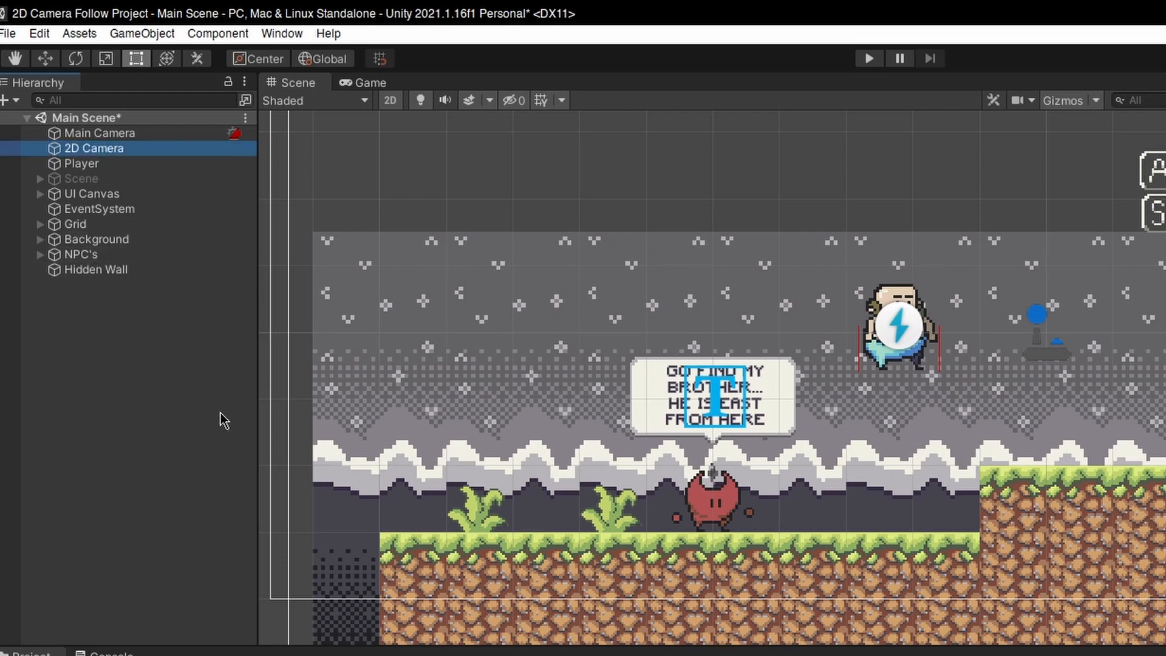
pyautogui.moveTo(1027, 530)
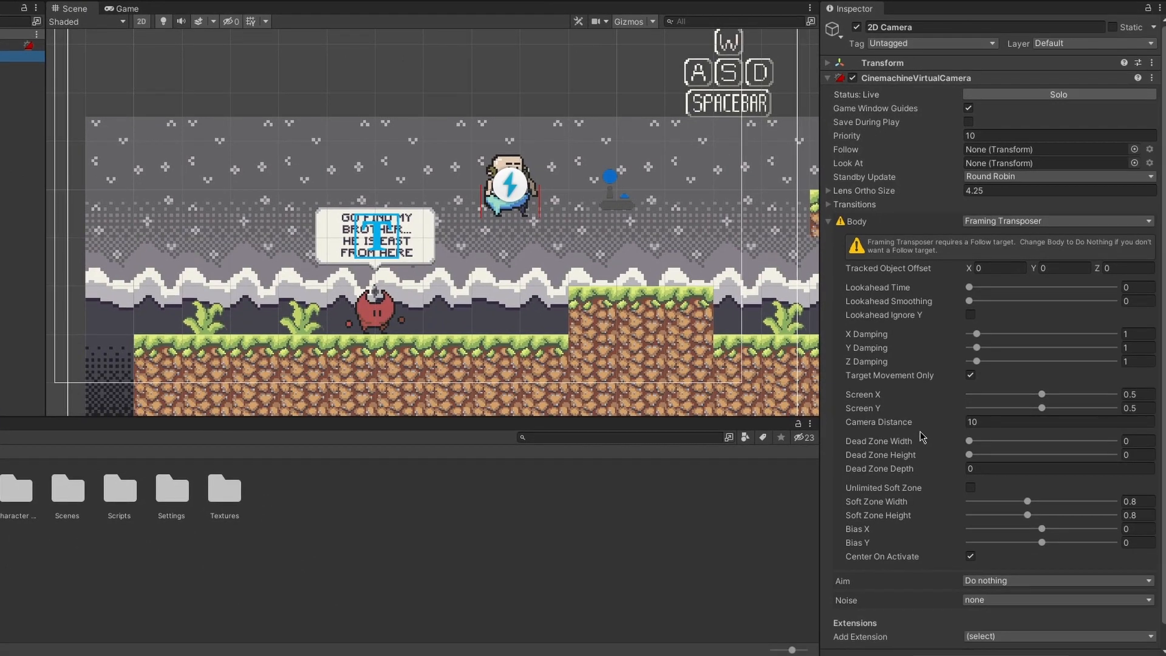
pyautogui.moveTo(862, 154)
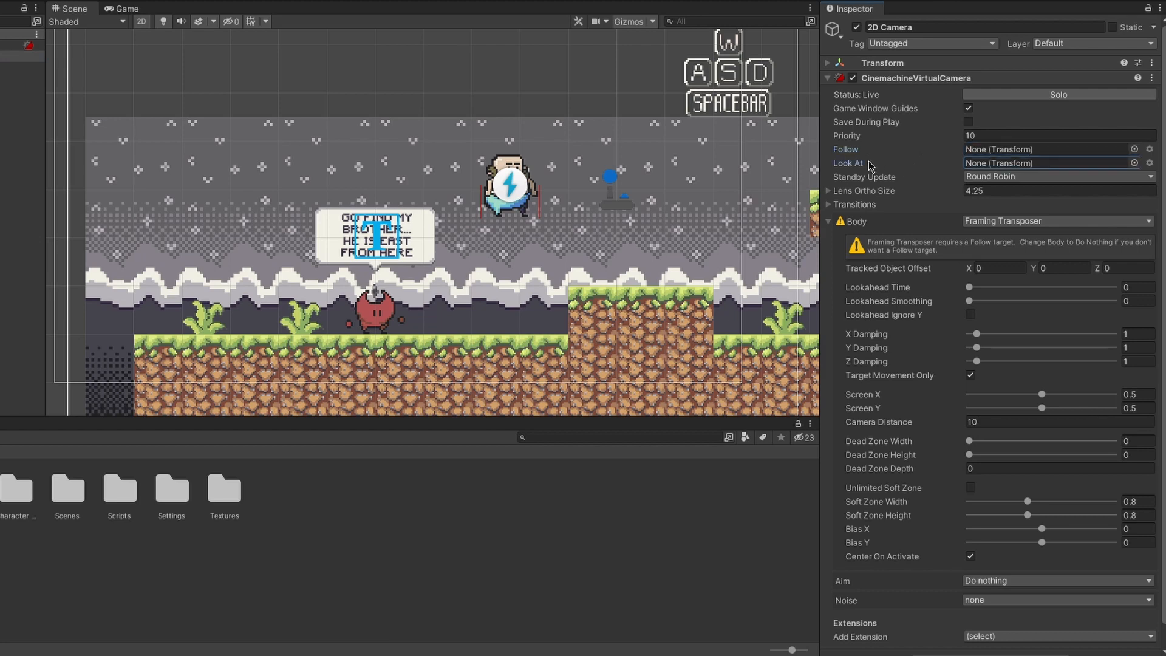
pyautogui.moveTo(935, 270)
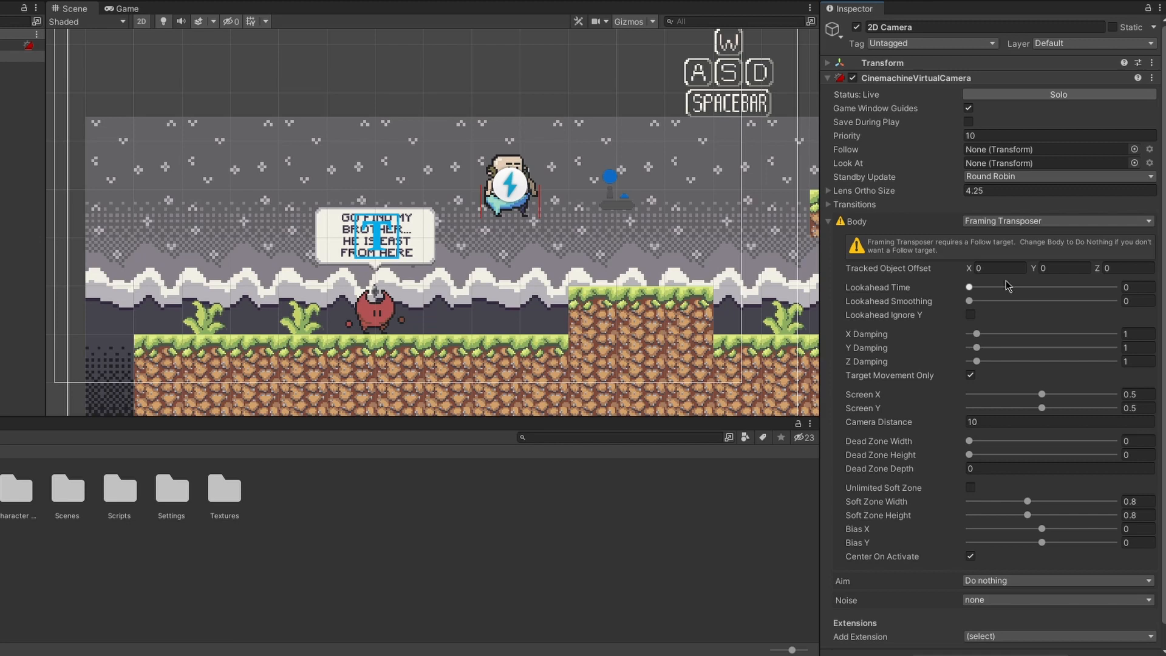
pyautogui.moveTo(927, 242)
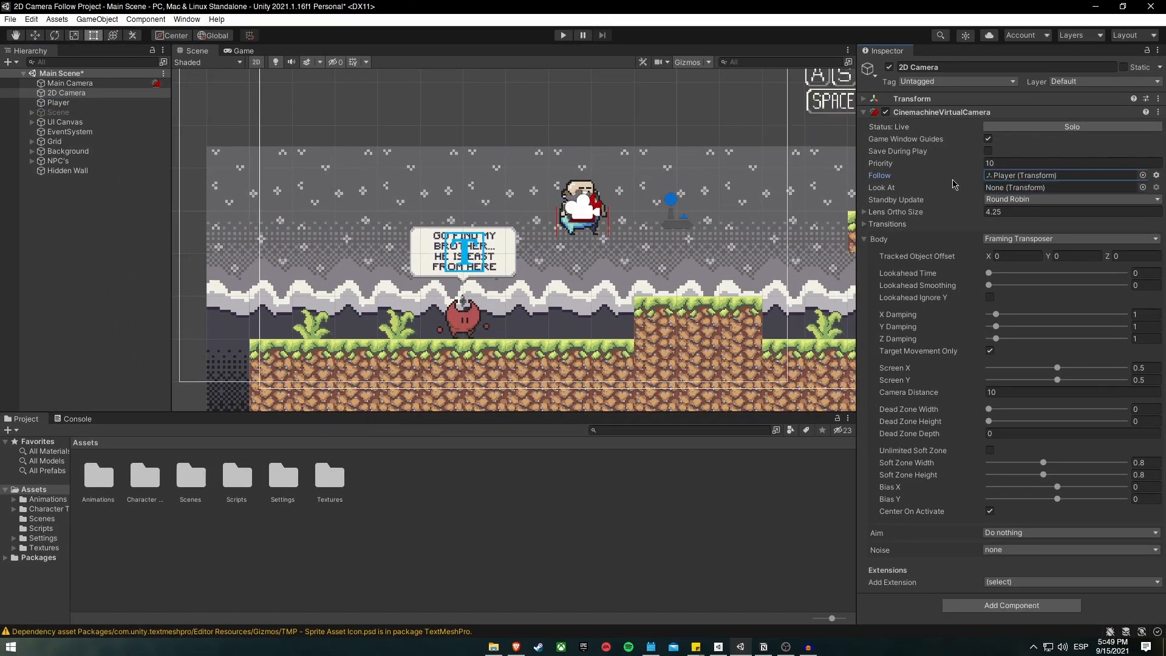
pyautogui.moveTo(879, 175)
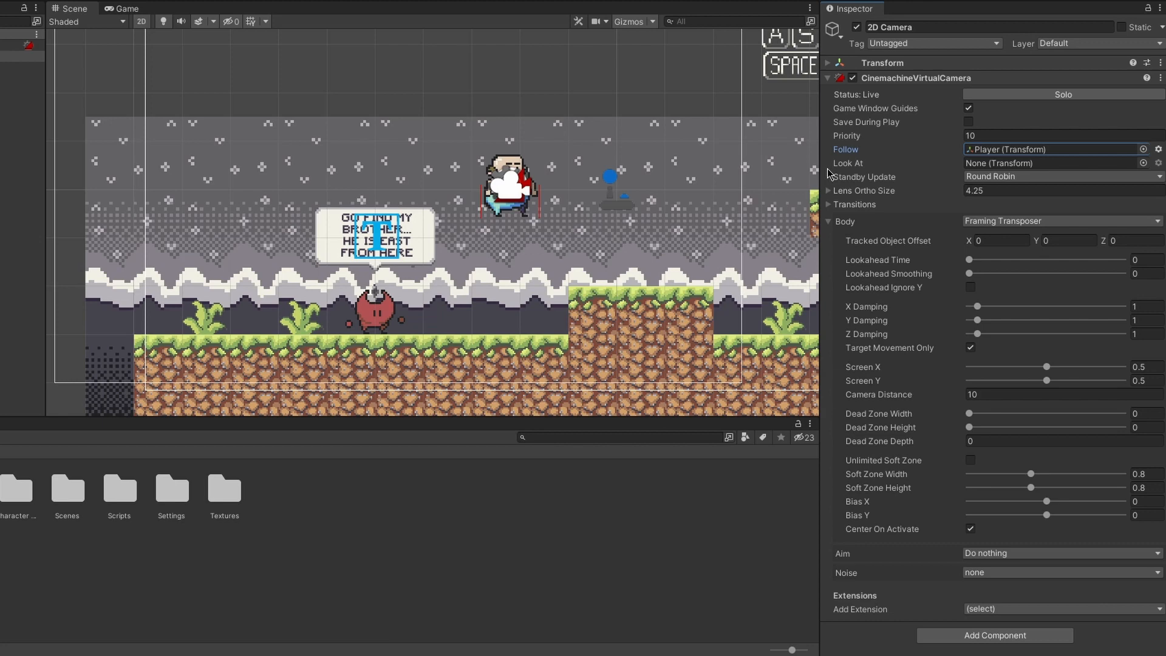
pyautogui.moveTo(855, 161)
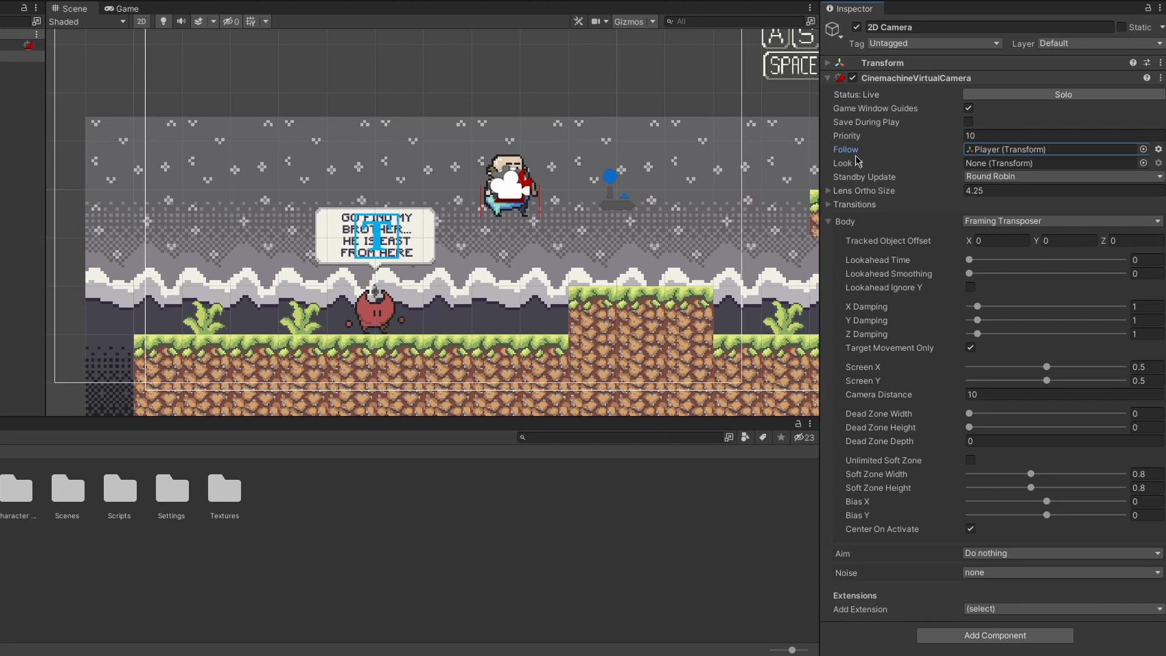
pyautogui.moveTo(926, 288)
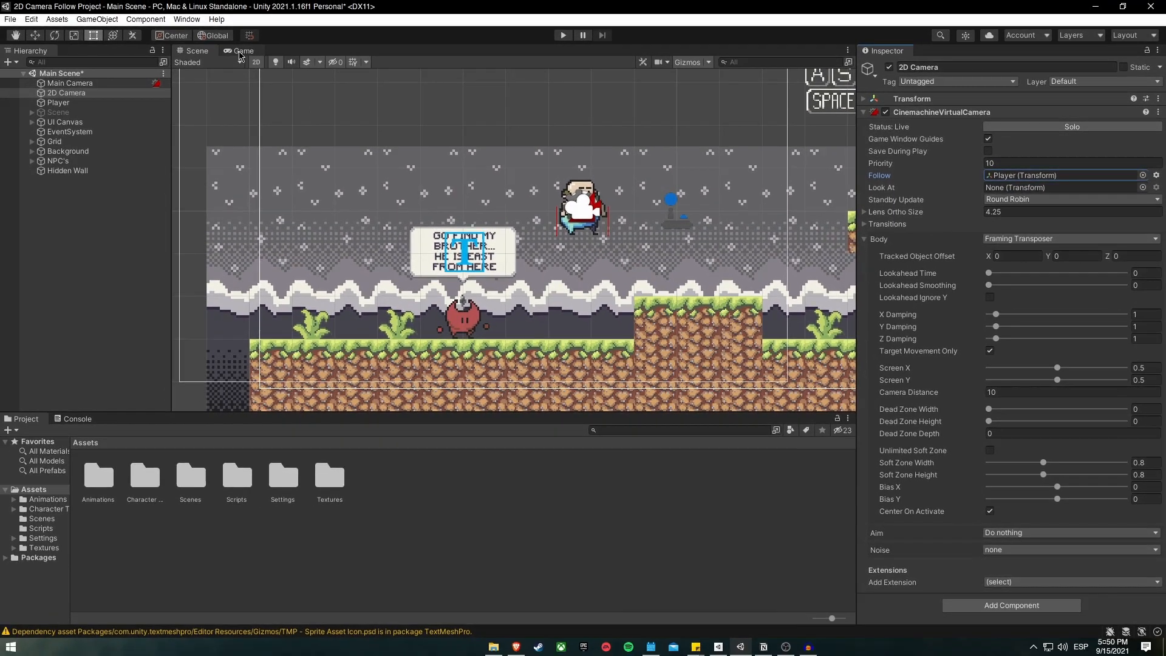
# - Switch to the Game view to see the Player framed by the camera guides
pyautogui.click(242, 51)
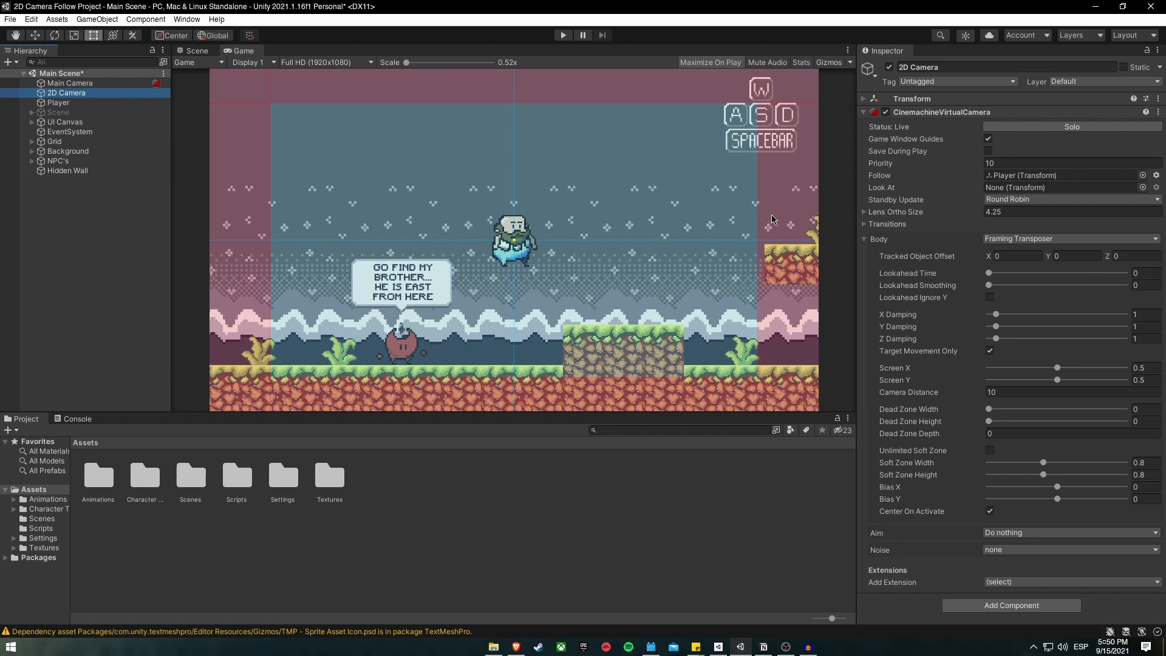
pyautogui.moveTo(795, 173)
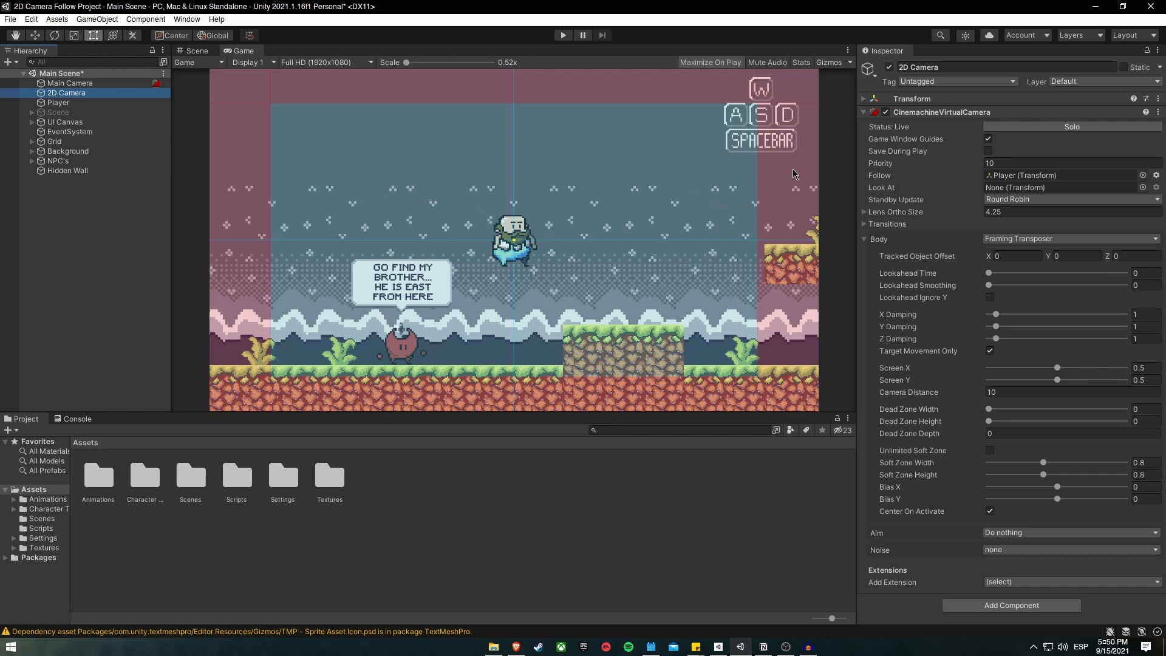
pyautogui.moveTo(561, 226)
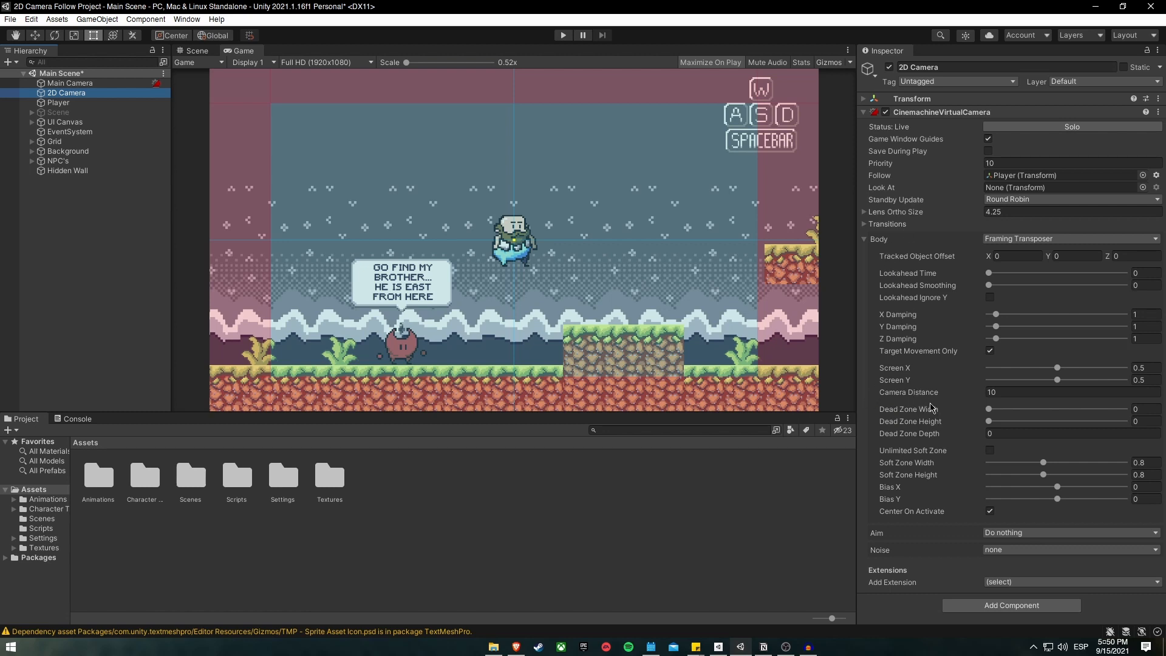
# - Set the Framing Transposer dead zone height to 0.15 alongside the 0.25 width
pyautogui.click(1138, 408)
pyautogui.write('.25')
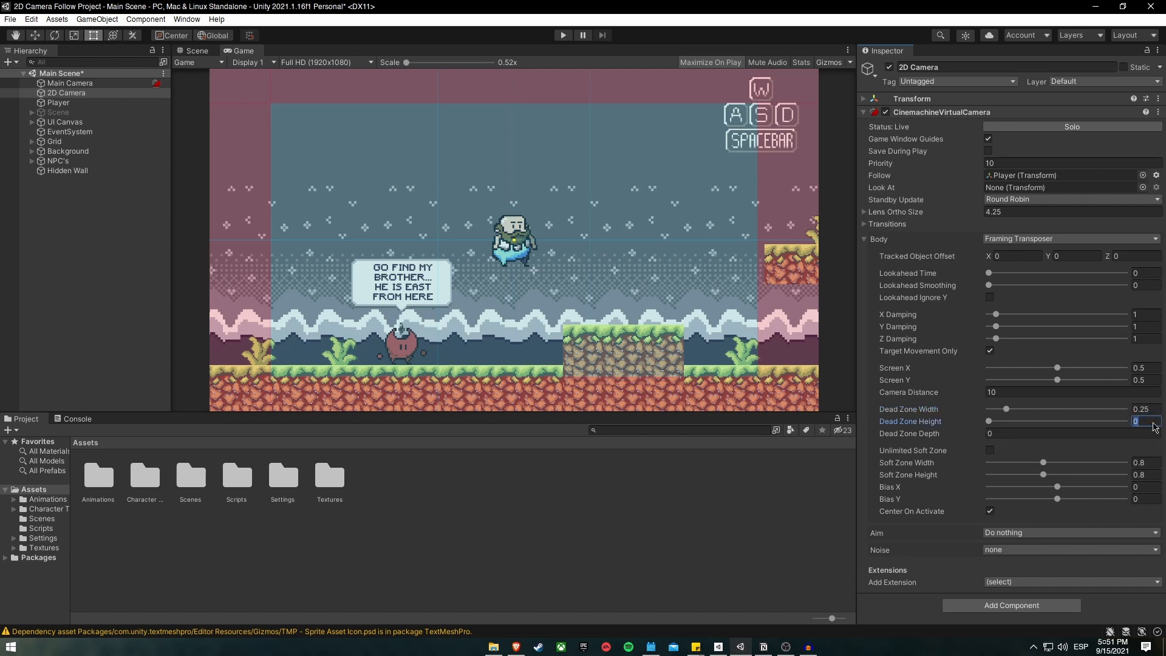
pyautogui.write('.15')
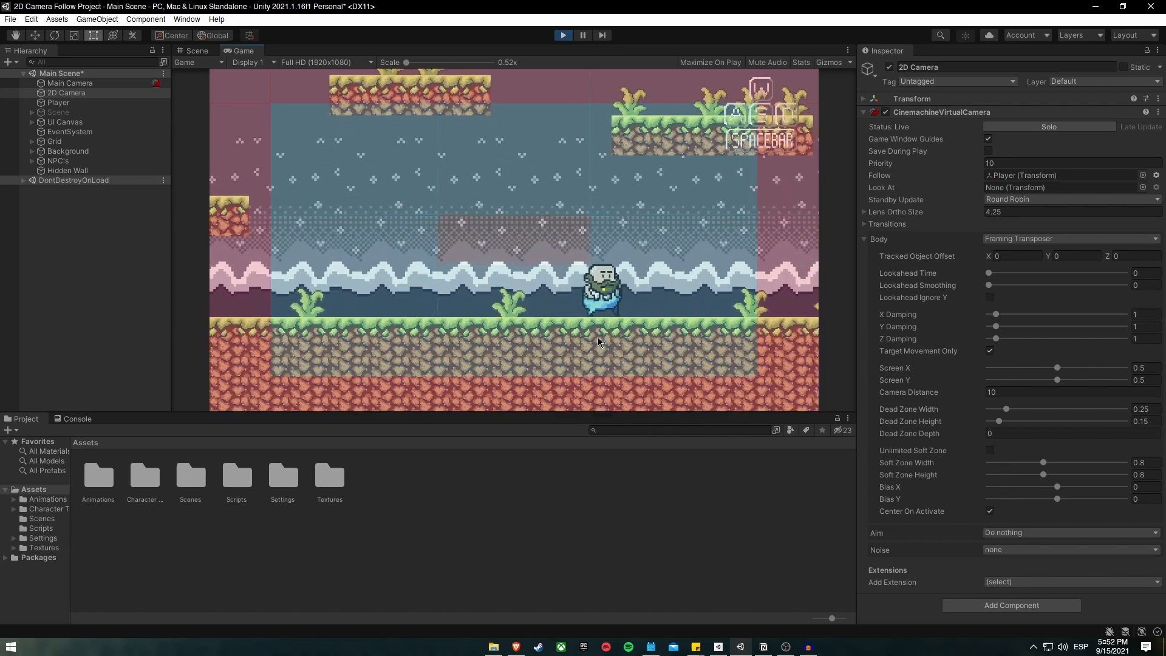
# - Exit play mode so the Game view returns to the starting scene
pyautogui.click(562, 35)
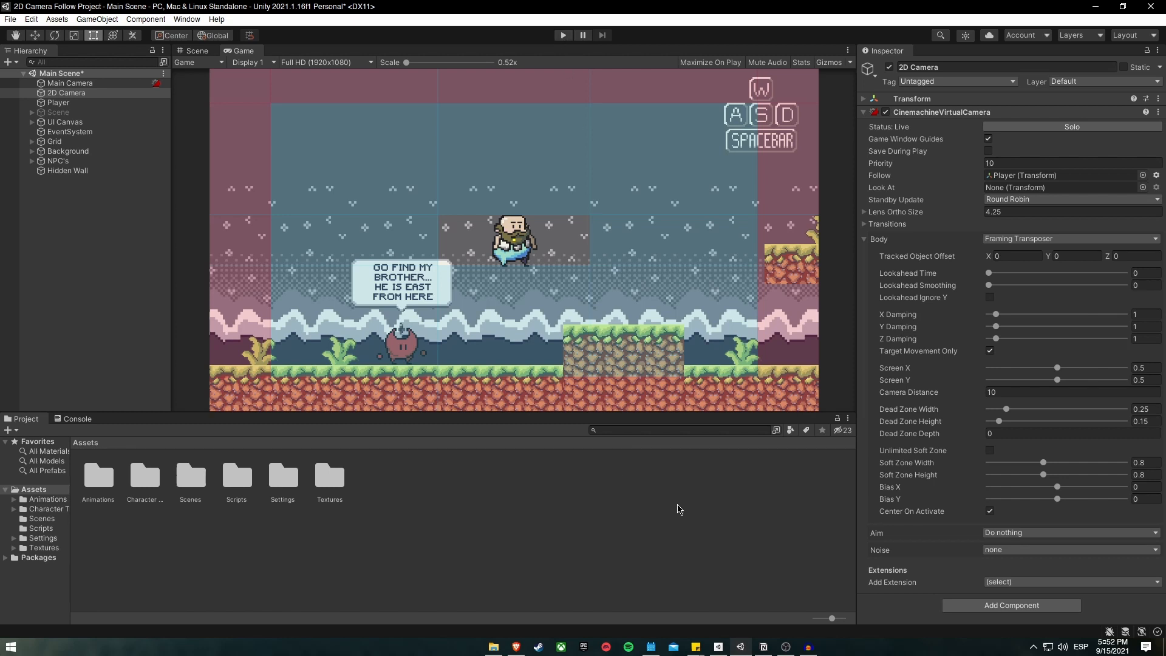
pyautogui.moveTo(750, 460)
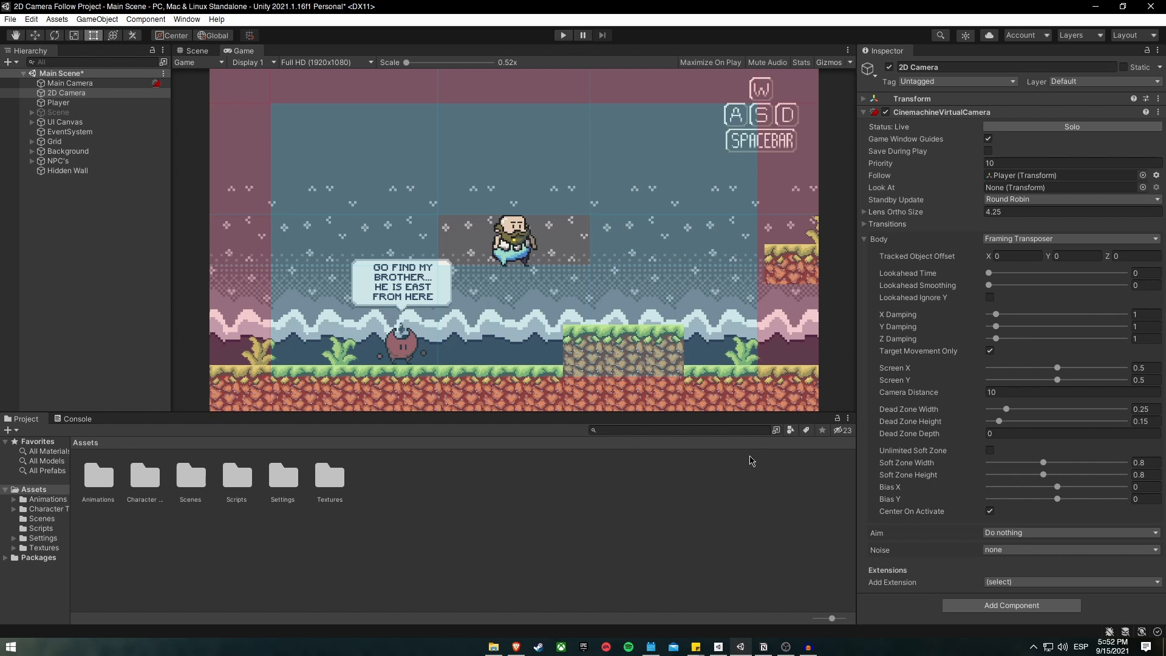
pyautogui.moveTo(746, 494)
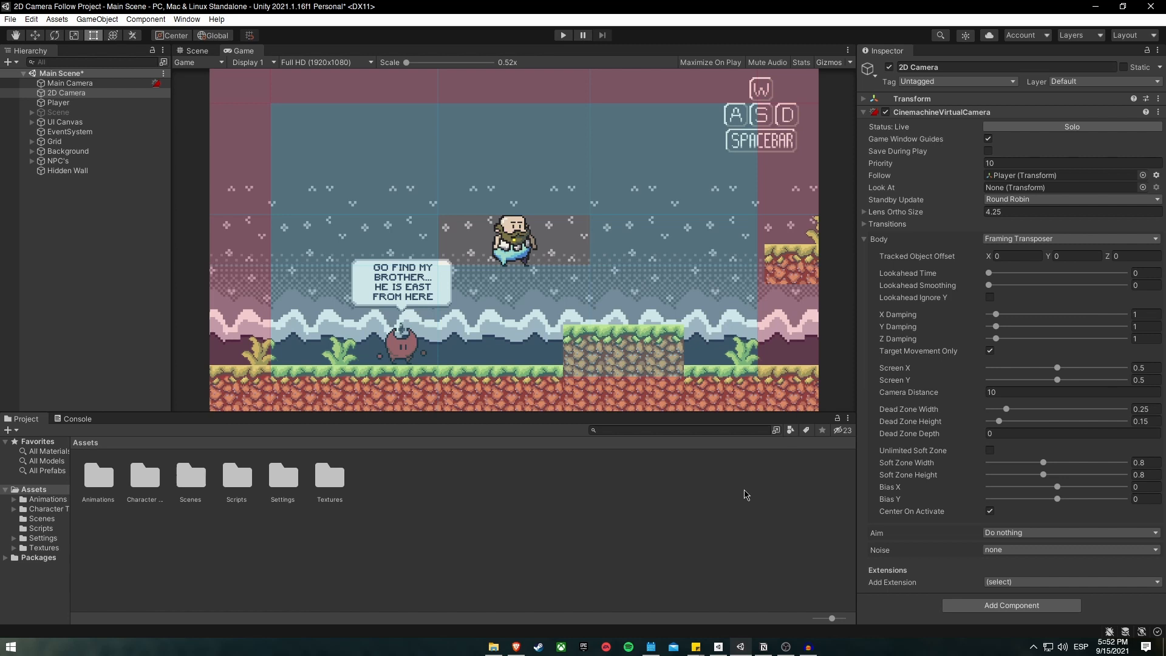
pyautogui.moveTo(747, 510)
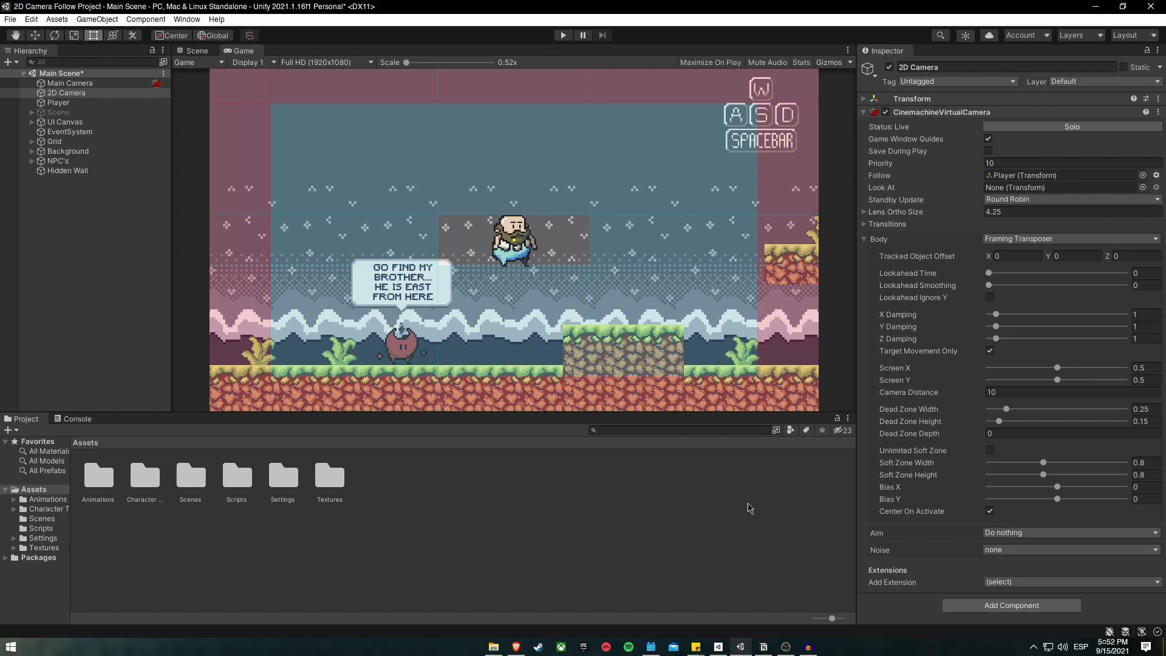
pyautogui.moveTo(939, 513)
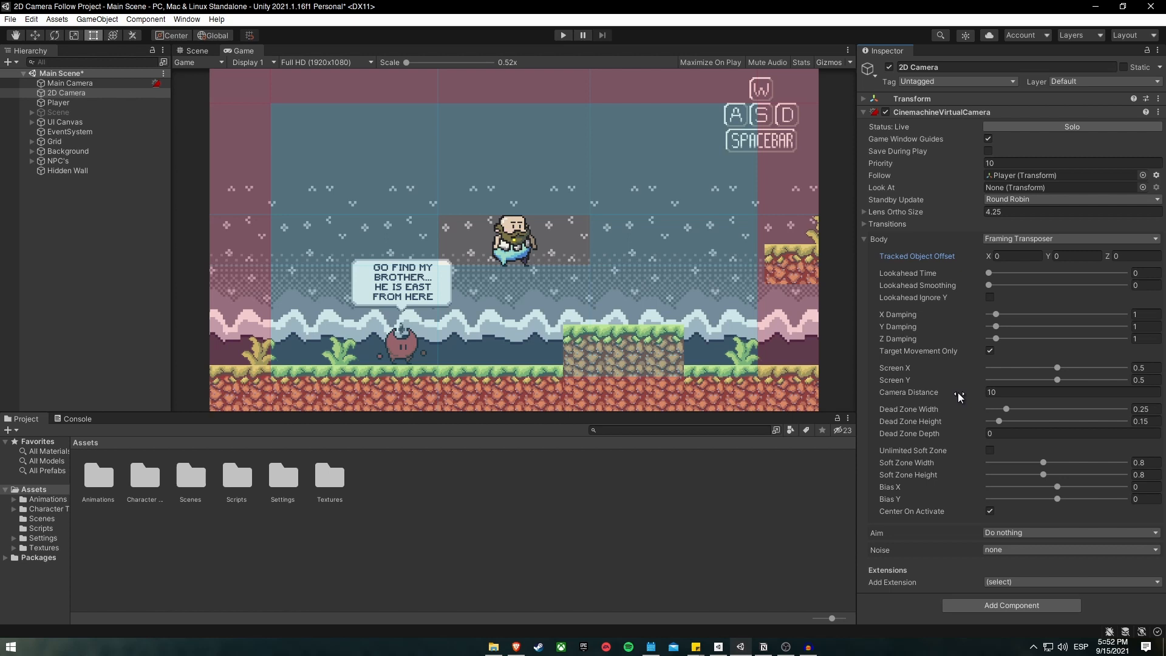
# - Drag Screen X down to 0.3 so the Player sits left of centre, then end the playtest
pyautogui.click(1057, 367)
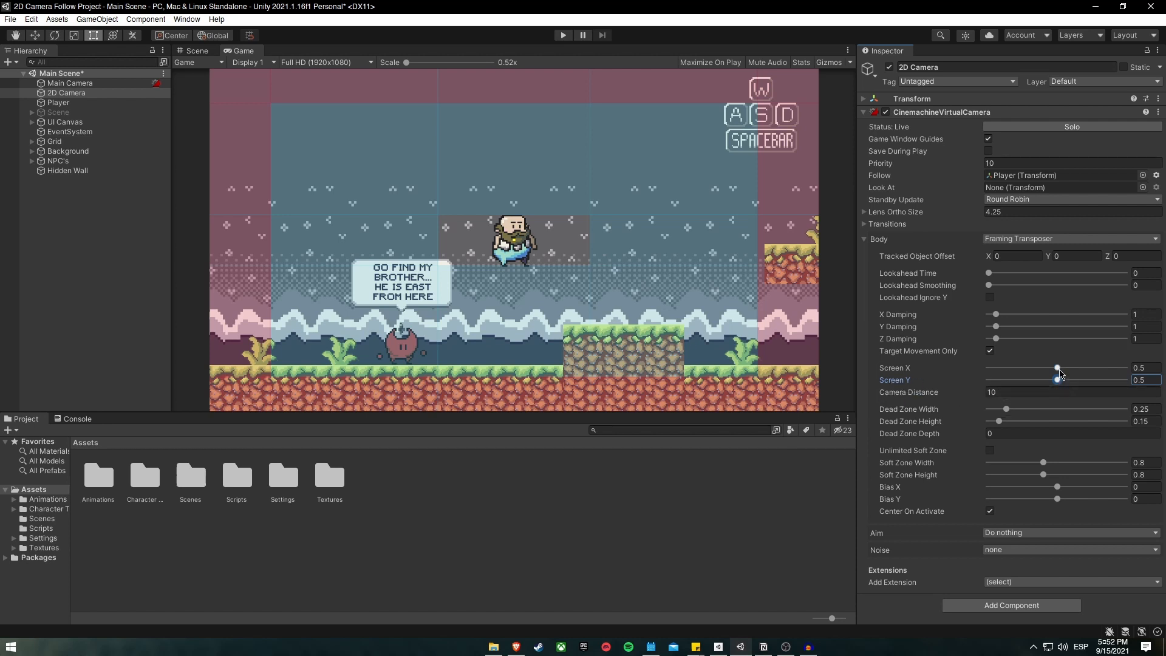
pyautogui.moveTo(1058, 370); pyautogui.dragTo(1053, 370)
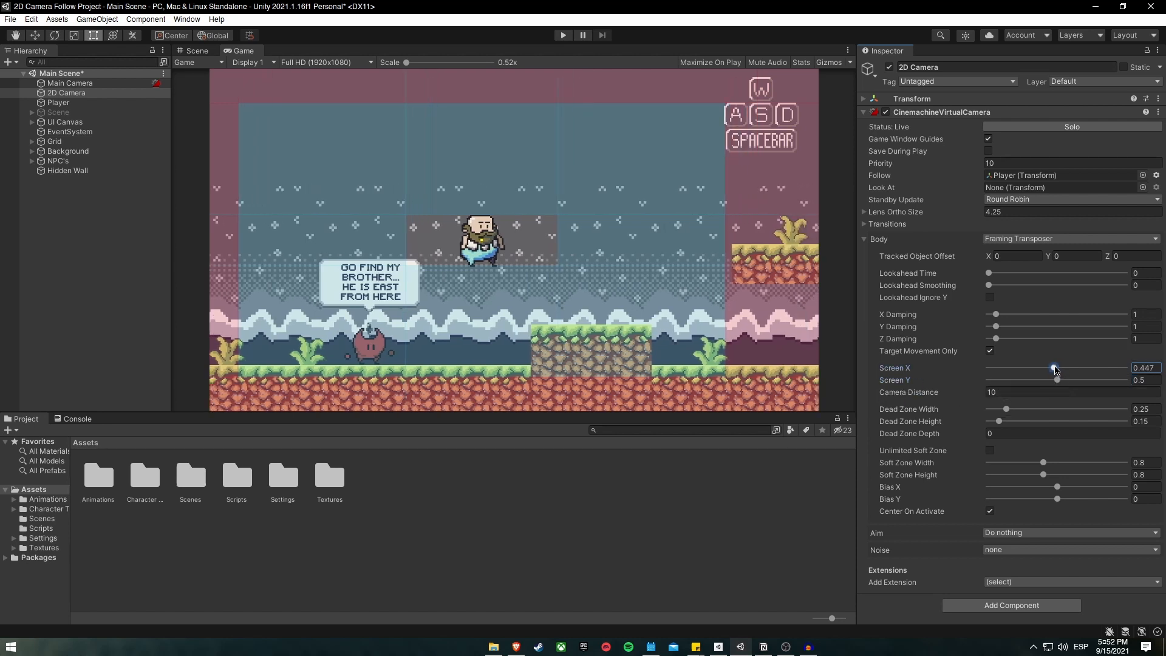
pyautogui.moveTo(1054, 367); pyautogui.dragTo(1048, 367)
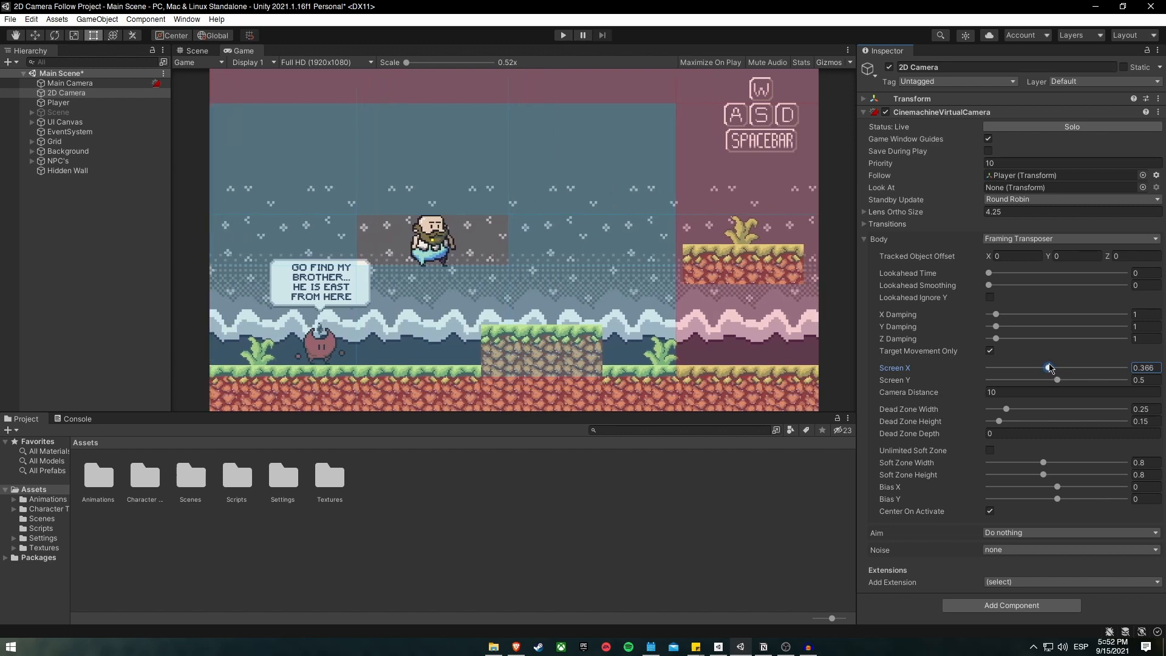
pyautogui.moveTo(1049, 367); pyautogui.dragTo(1045, 367)
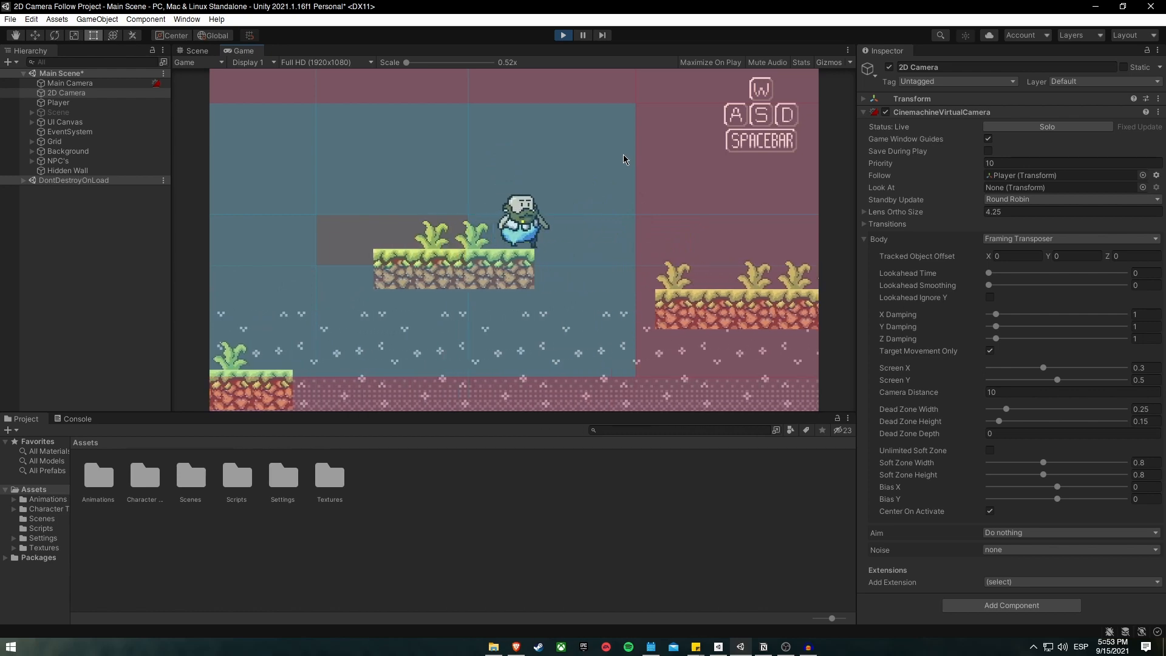
pyautogui.click(563, 35)
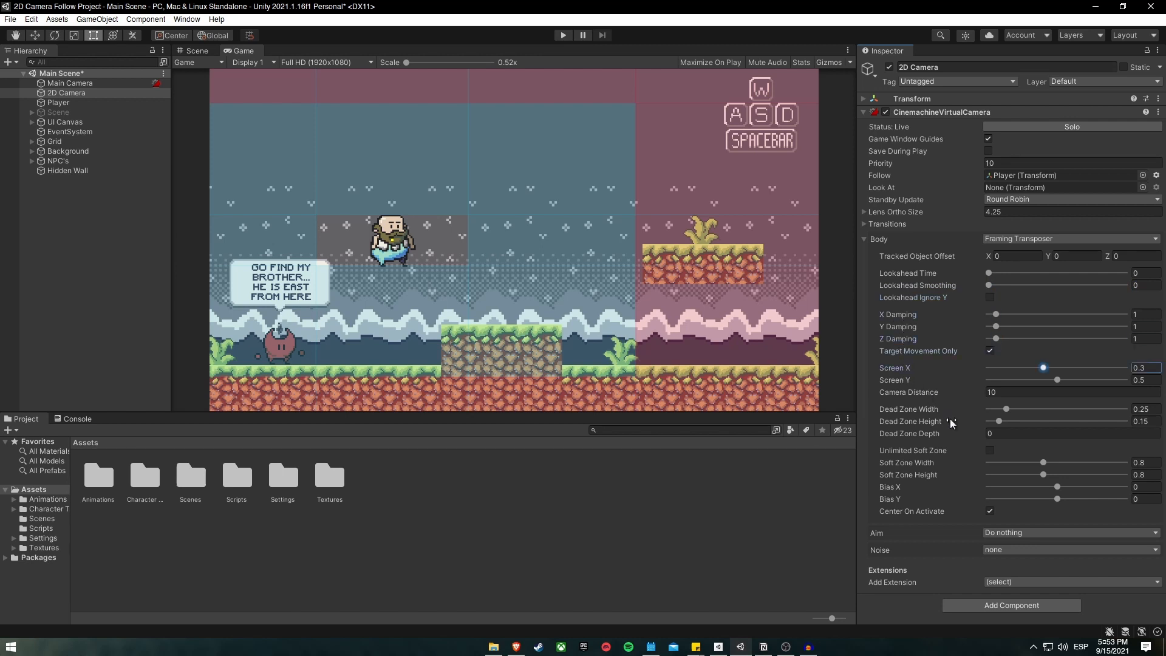
pyautogui.moveTo(1067, 379); pyautogui.dragTo(1036, 380)
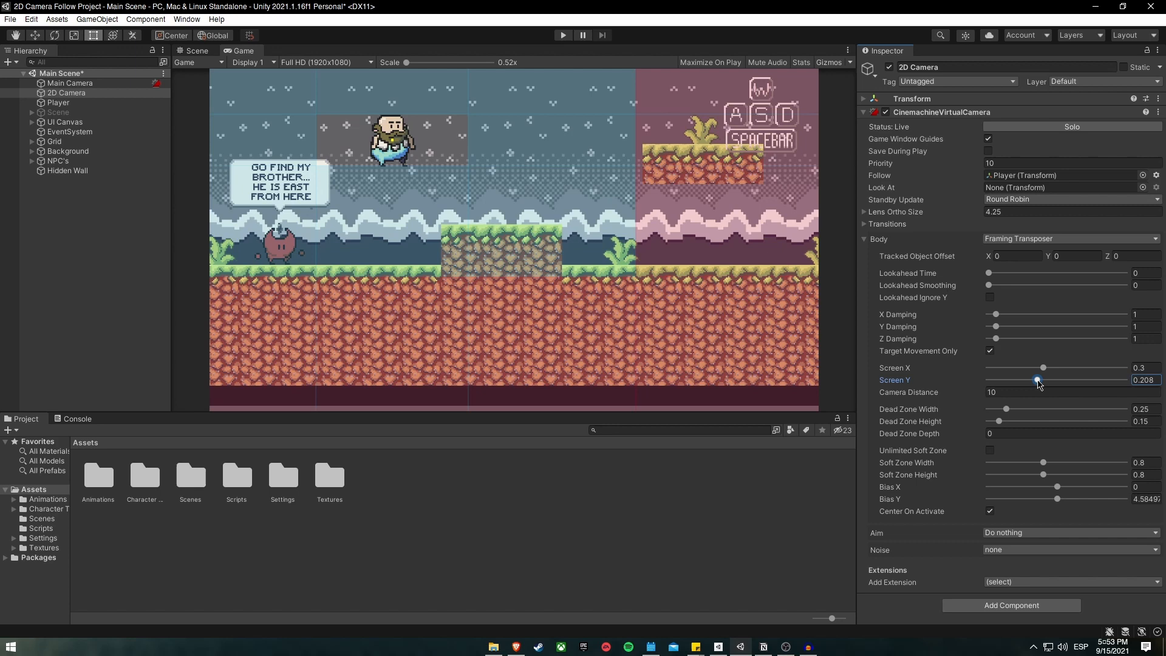
pyautogui.moveTo(1037, 381); pyautogui.dragTo(1090, 380)
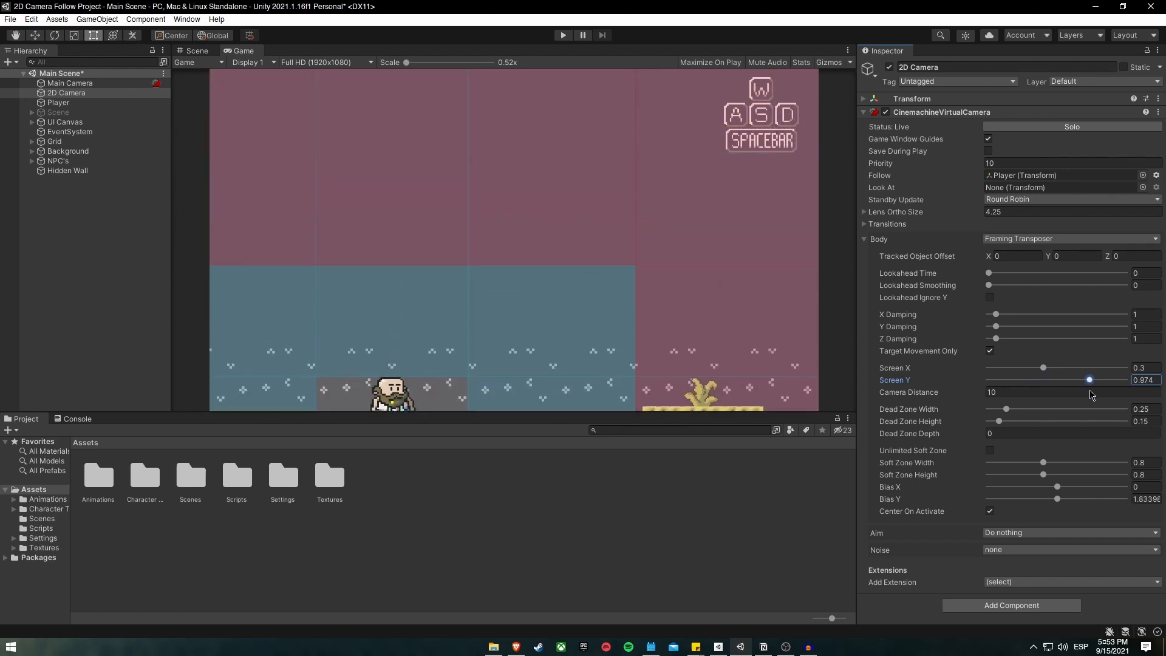
pyautogui.moveTo(1090, 380); pyautogui.dragTo(1051, 380)
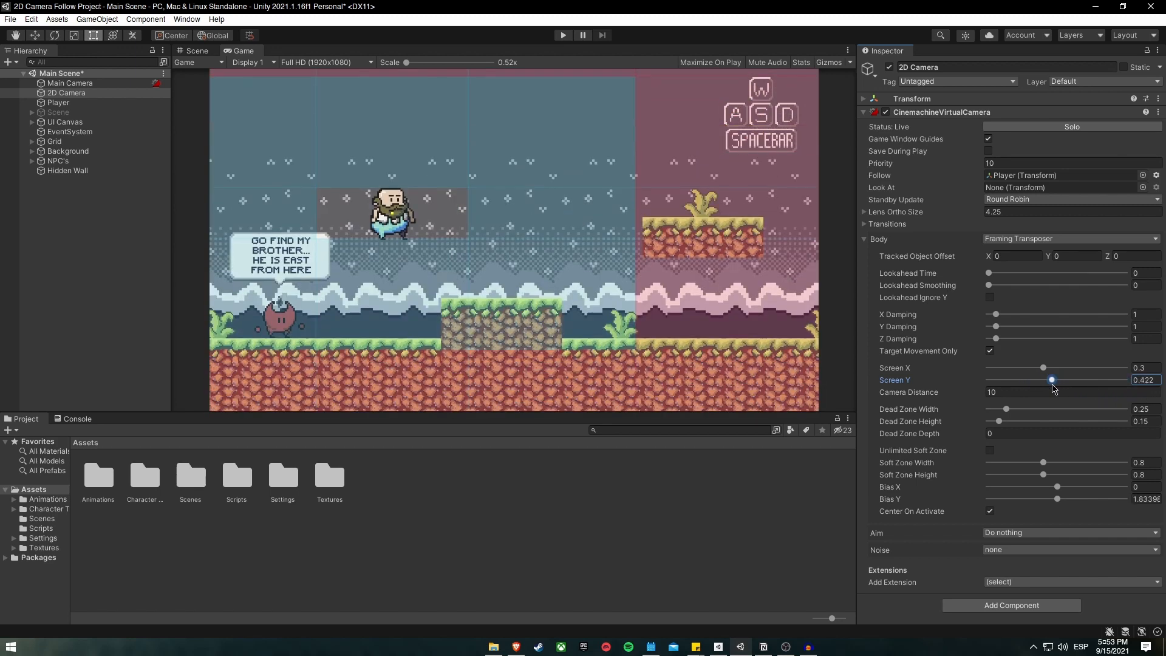
pyautogui.moveTo(1051, 380); pyautogui.dragTo(1069, 380)
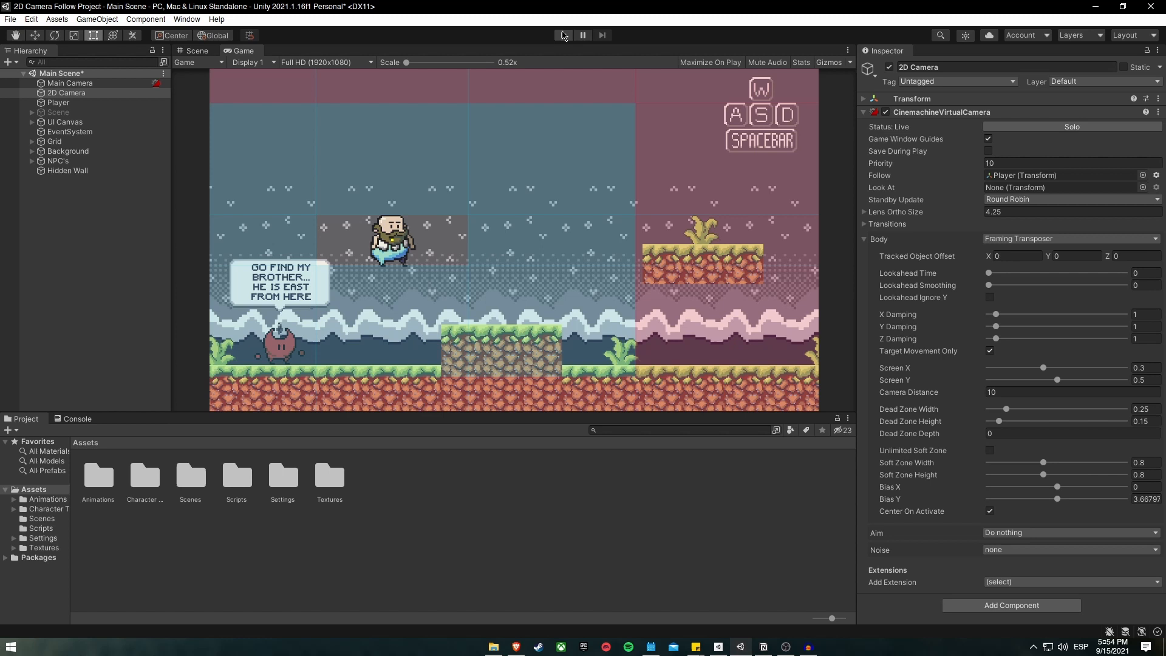
pyautogui.click(562, 35)
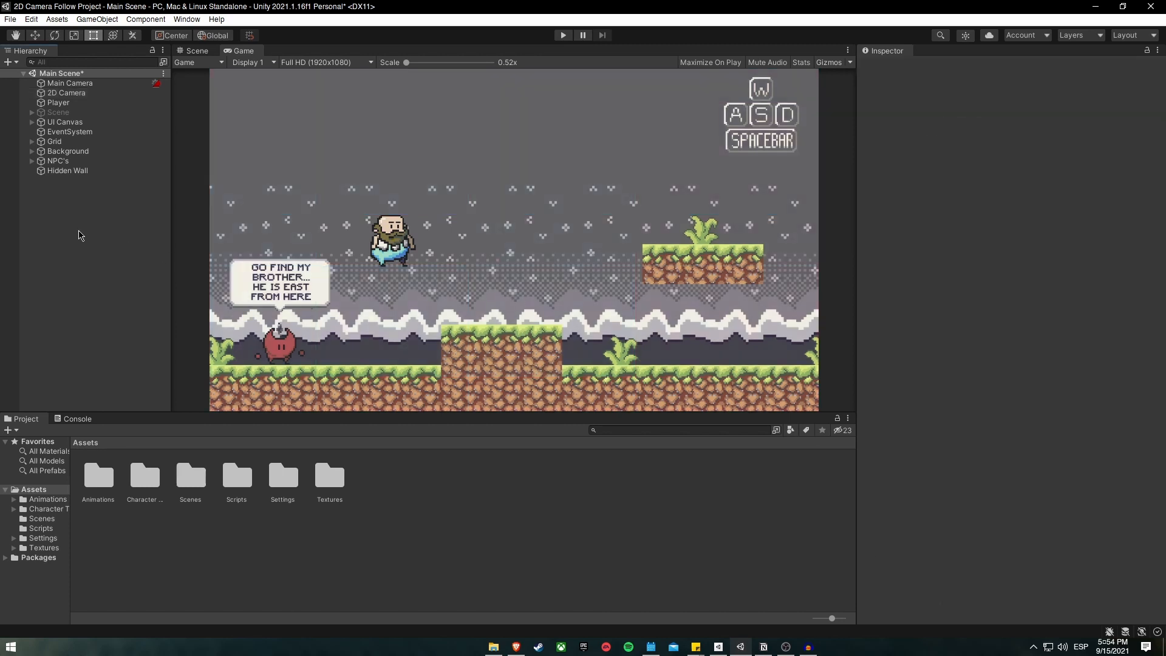
pyautogui.moveTo(84, 230)
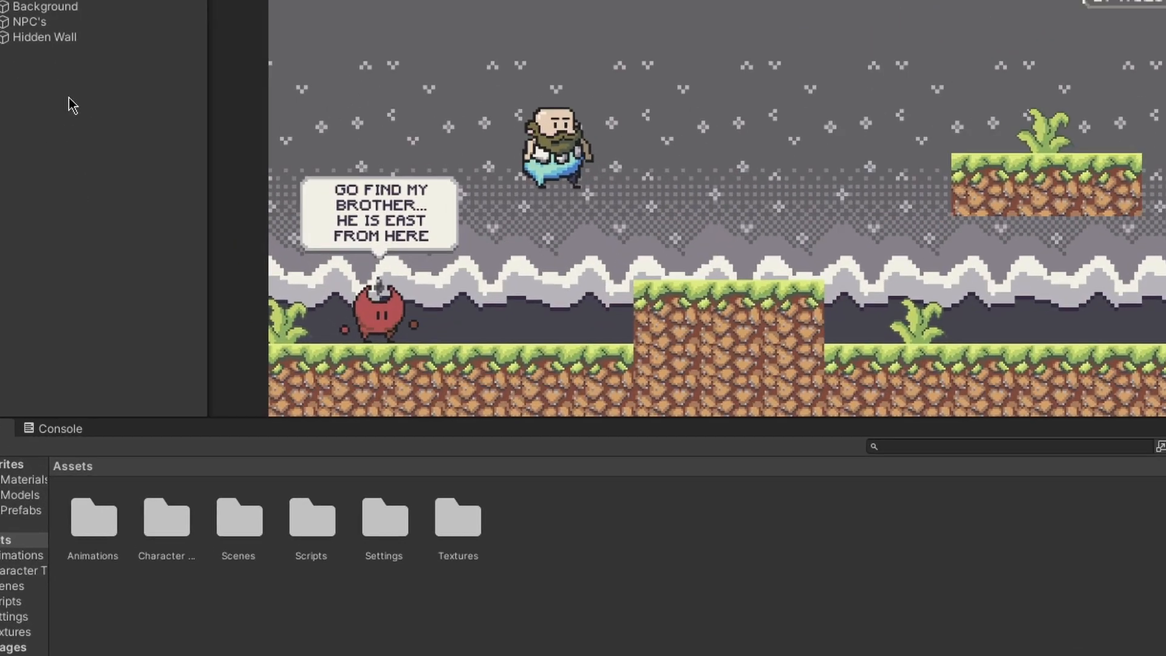
# - Create a square sprite named 'Camera Container' and view the level in the Scene view
pyautogui.rightClick(71, 104)
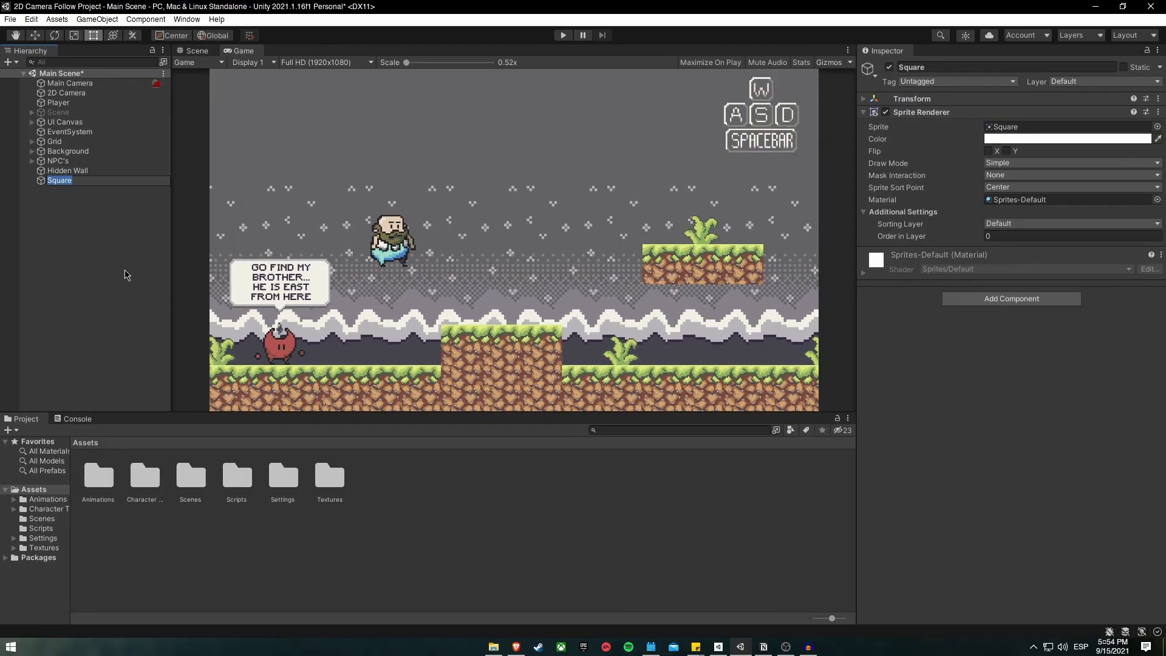
pyautogui.write('Camera')
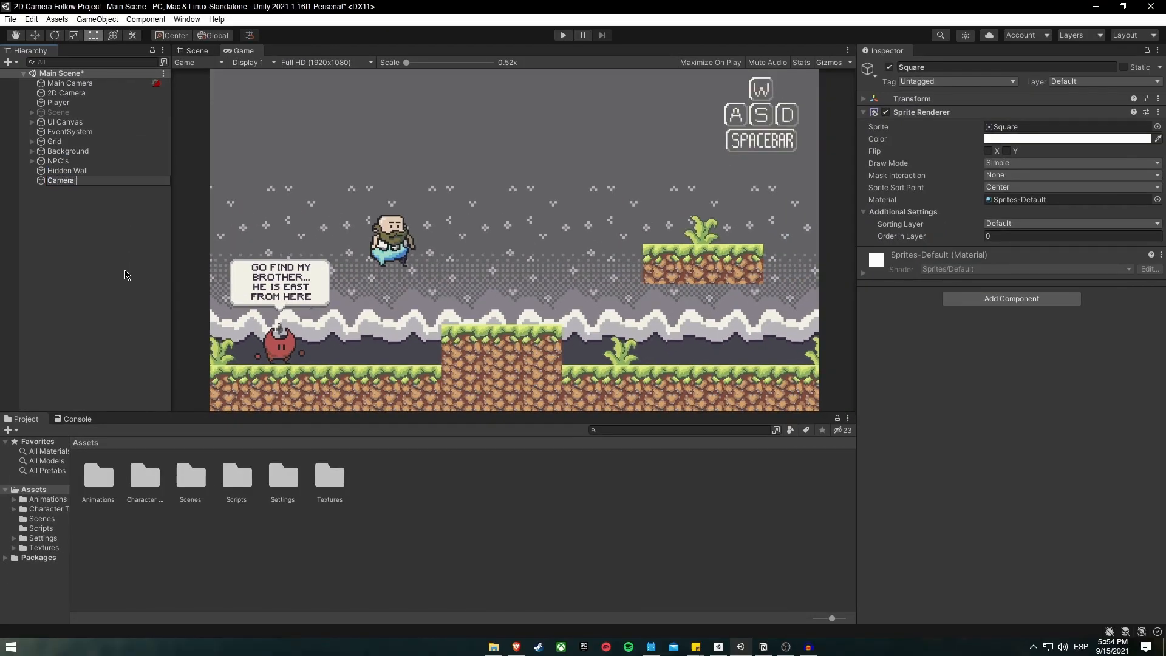
pyautogui.write('Container')
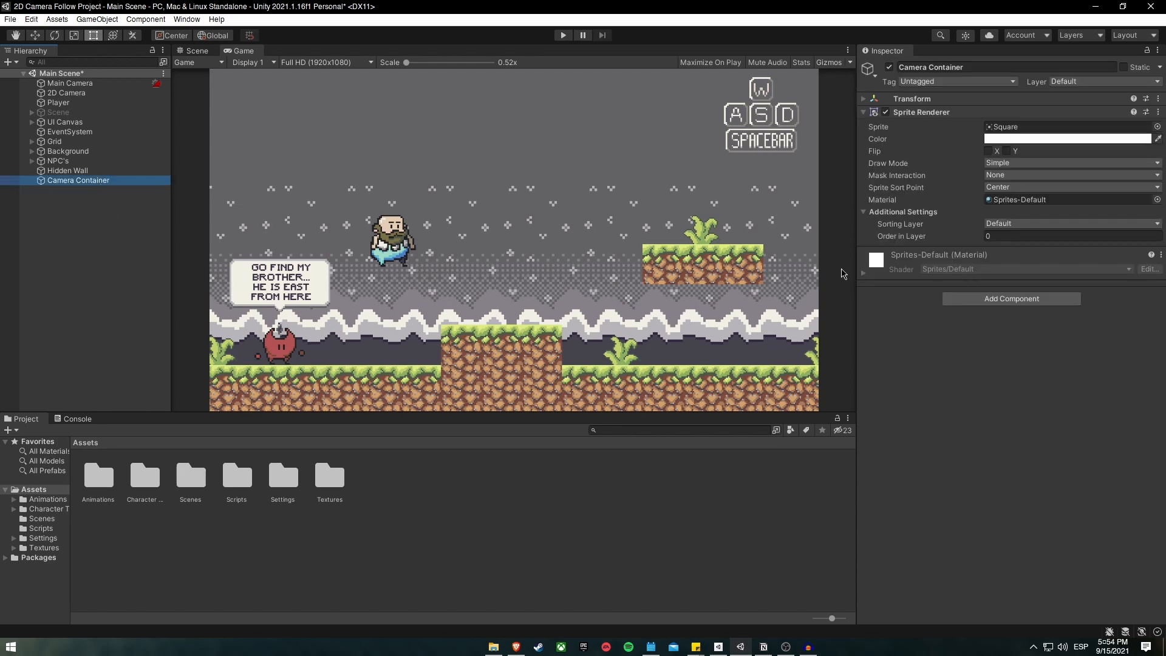
pyautogui.click(194, 51)
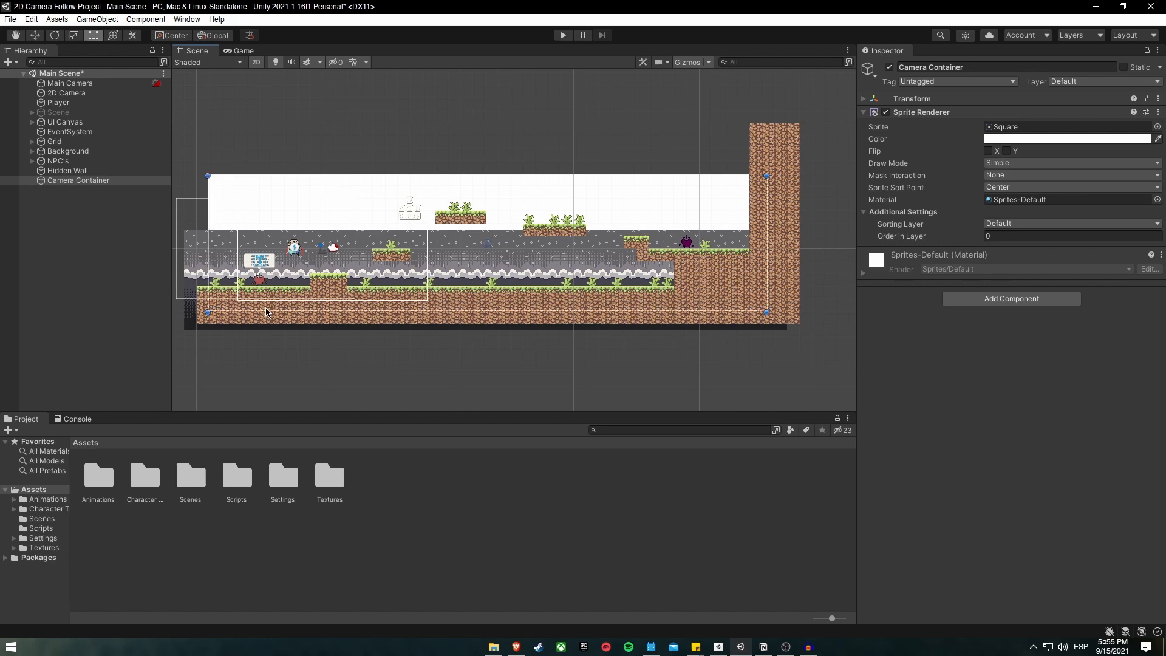
pyautogui.moveTo(654, 312)
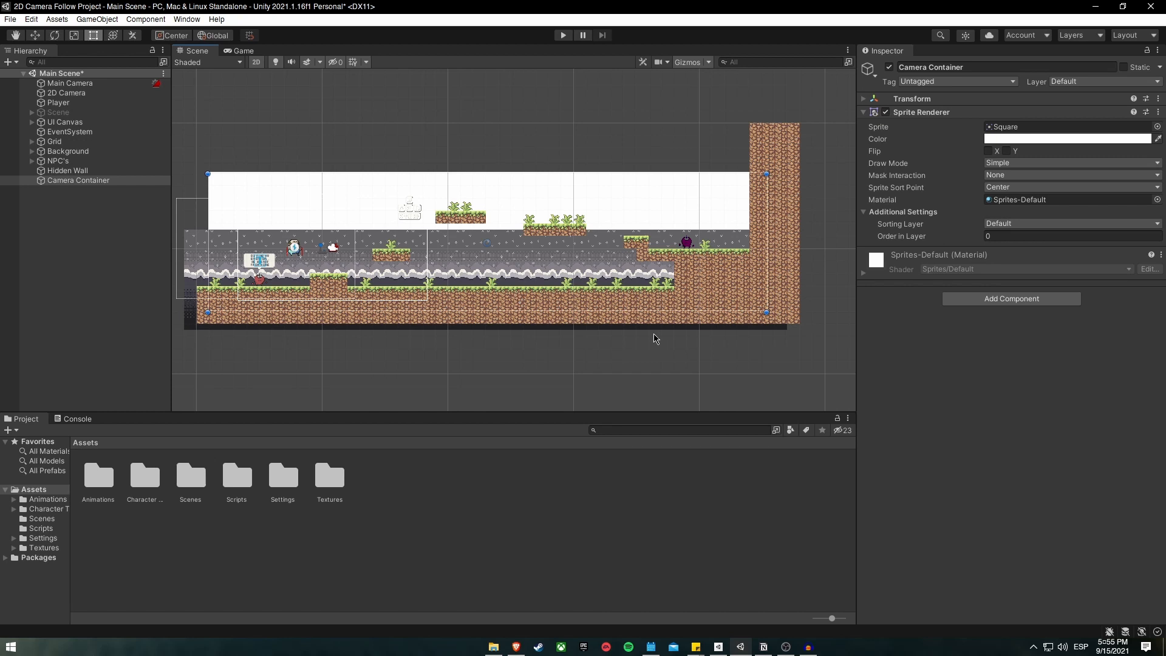
pyautogui.moveTo(118, 205)
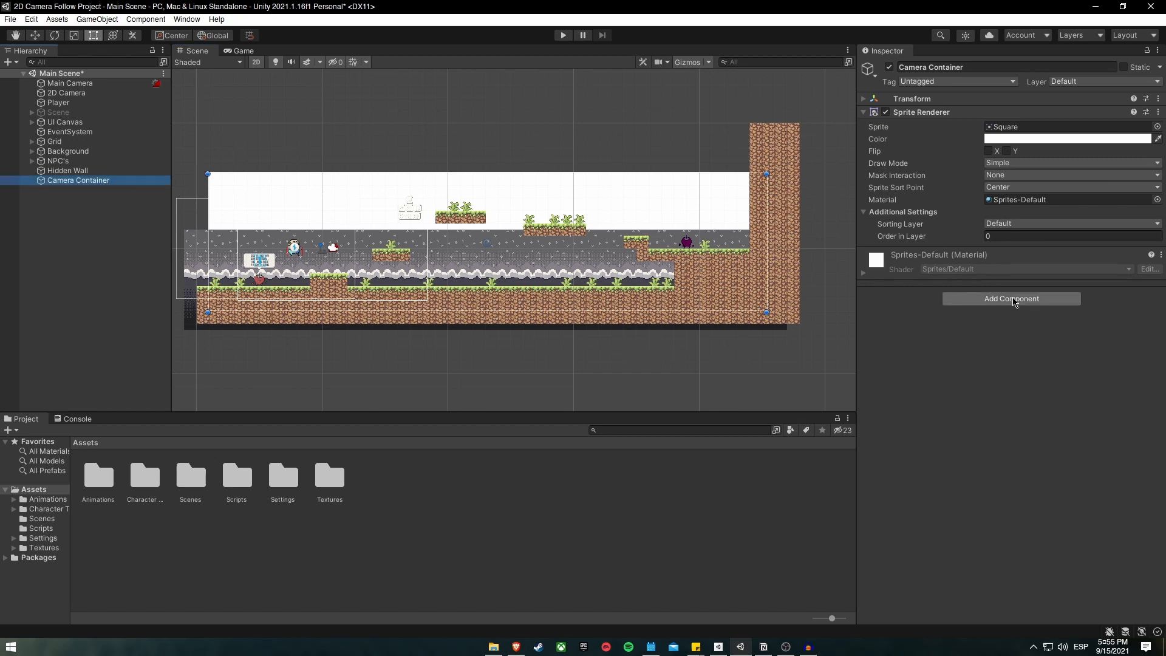
# - Add a Polygon Collider 2D to Camera Container and enable Is Trigger
pyautogui.write('poly')
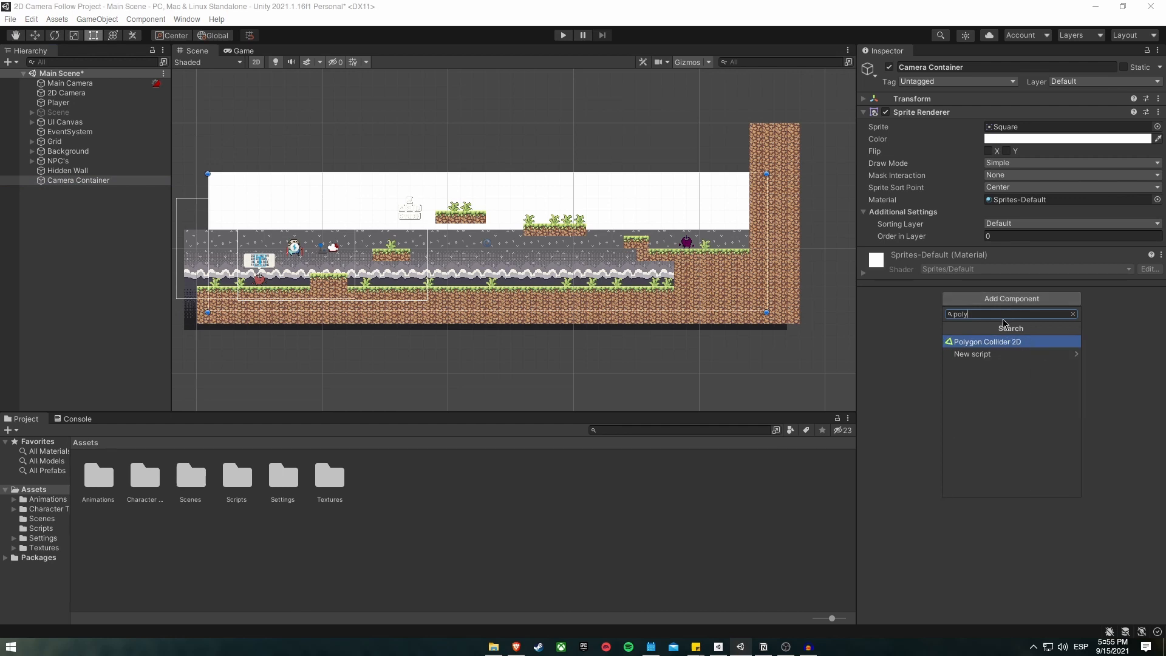
pyautogui.click(986, 341)
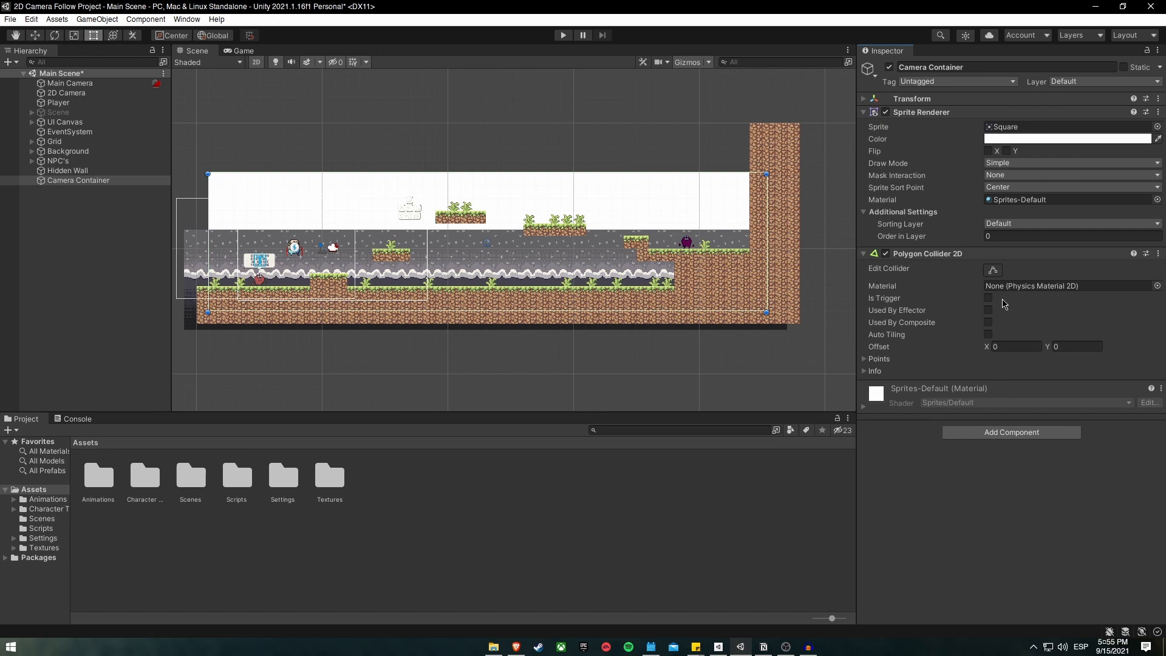
pyautogui.moveTo(1001, 305)
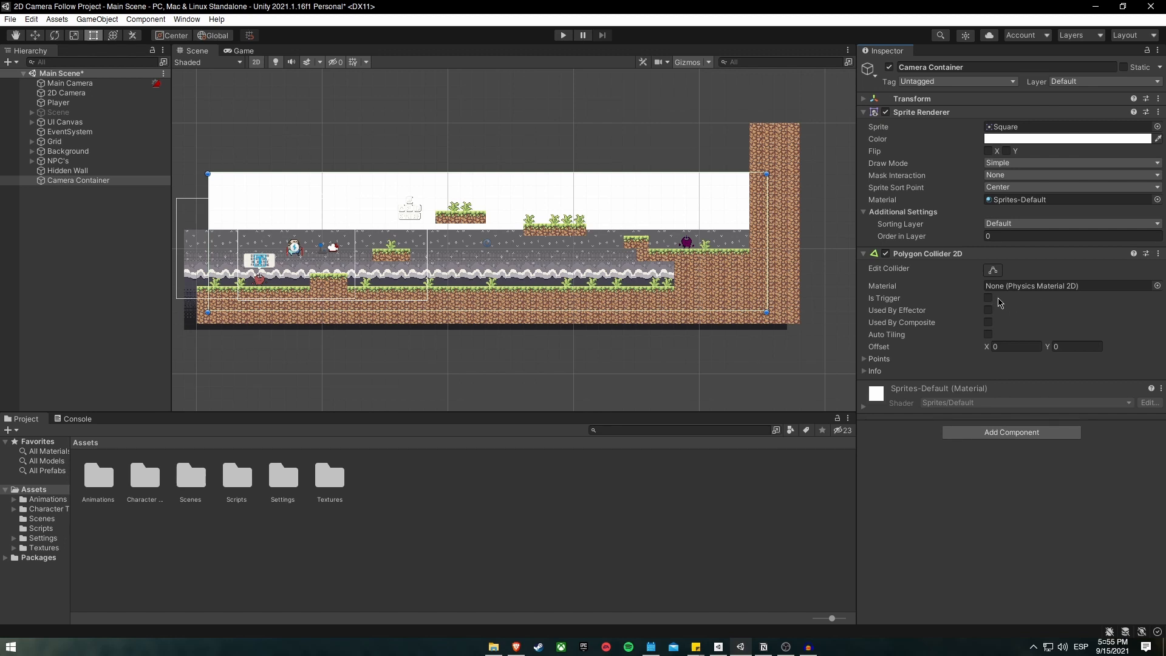
pyautogui.click(988, 298)
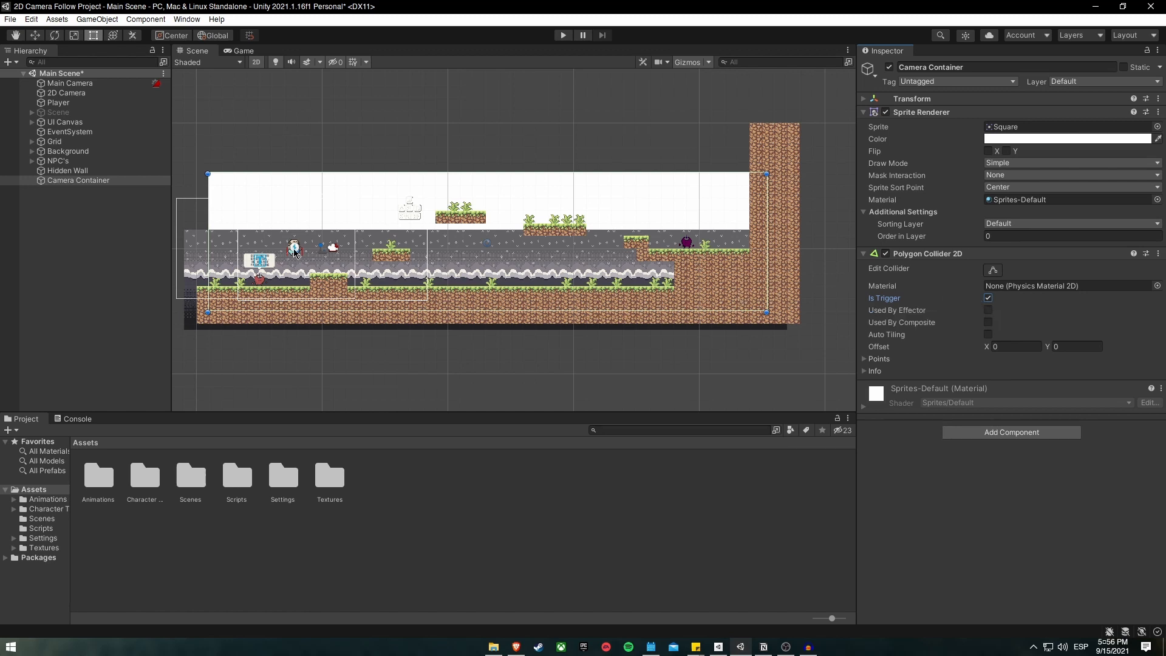
pyautogui.moveTo(309, 279)
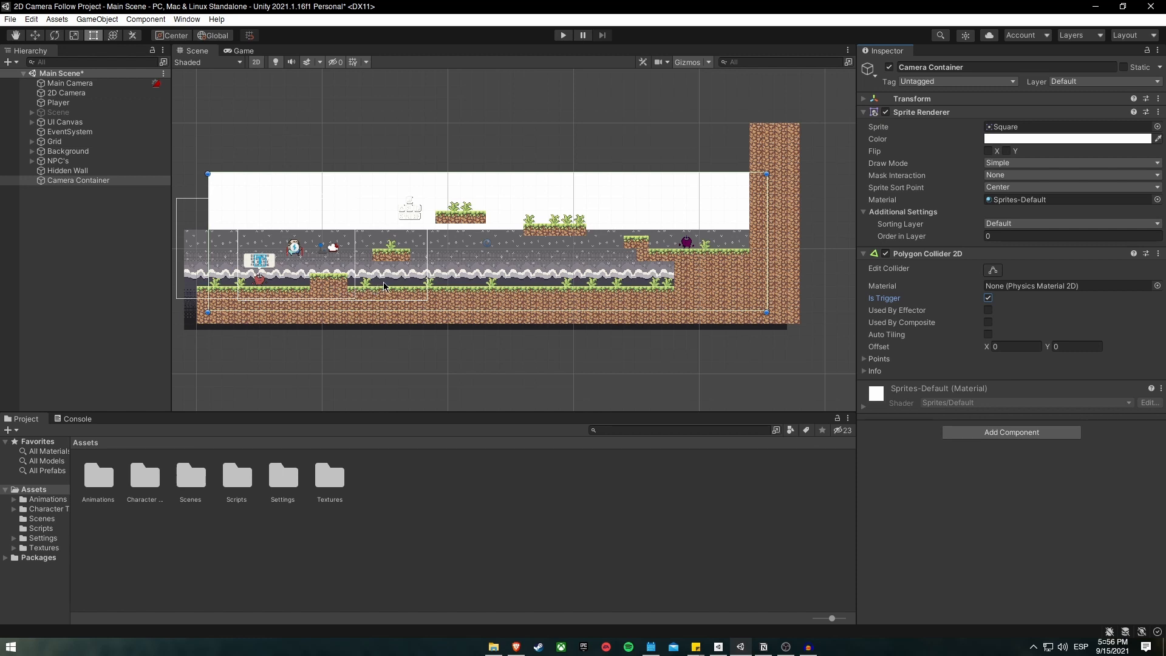
pyautogui.moveTo(981, 122)
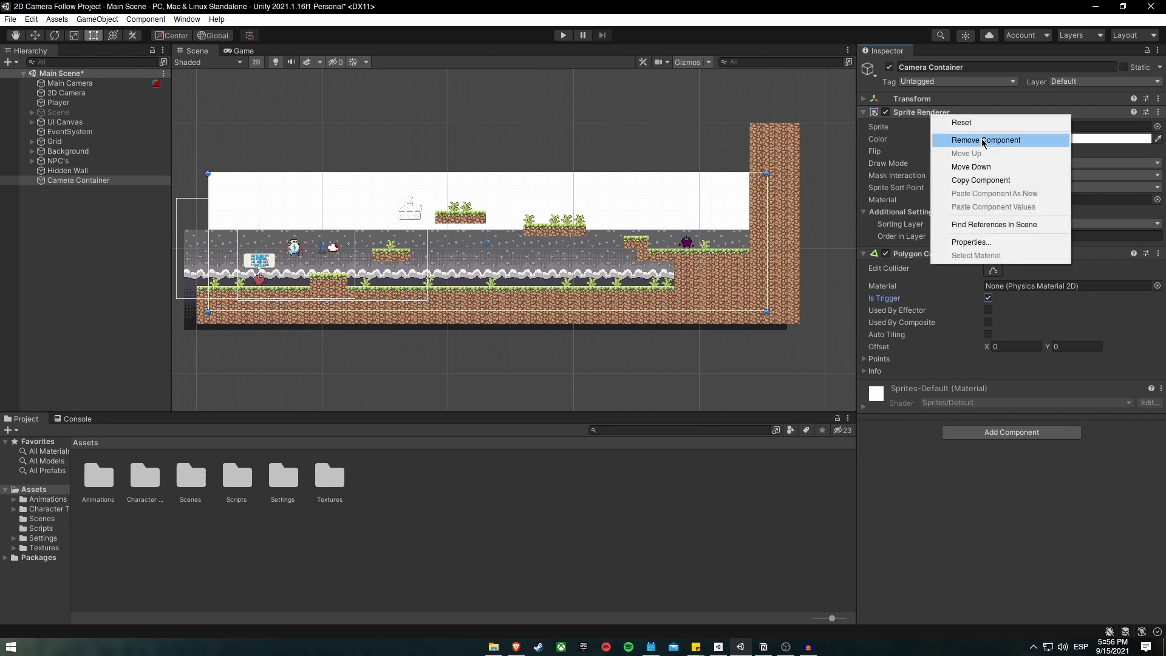
# - Remove Camera Container's Sprite Renderer and select the 2D Camera object
pyautogui.click(985, 140)
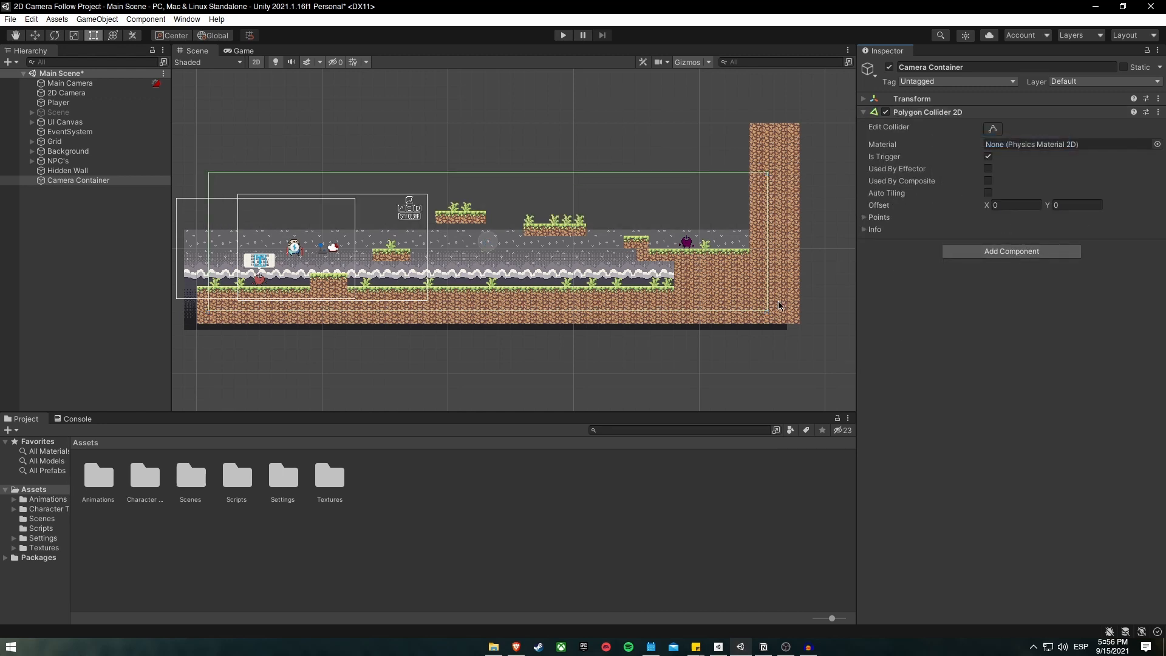
pyautogui.click(66, 92)
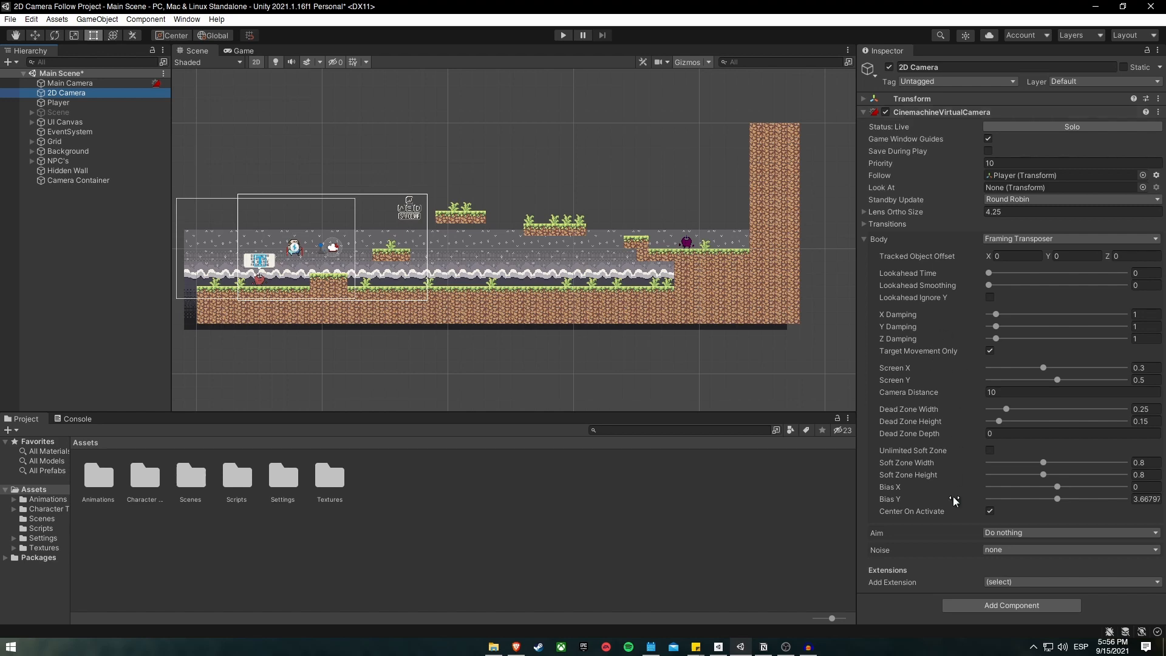
pyautogui.moveTo(1013, 586)
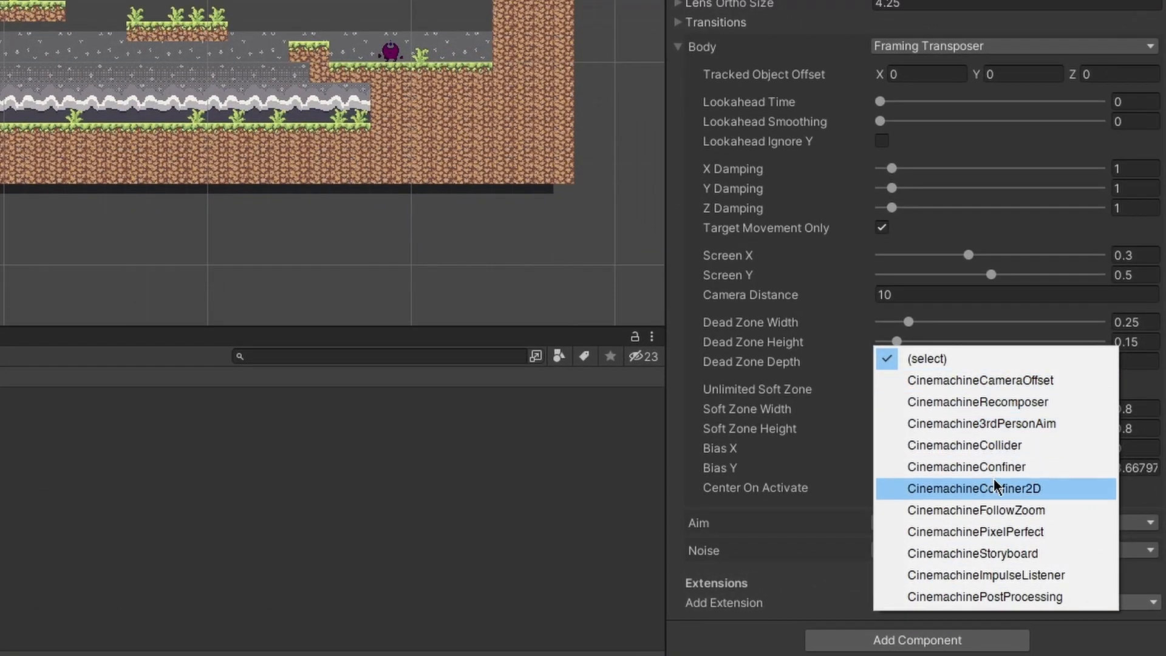
# - Add the CinemachineConfiner2D extension to the 2D virtual camera
pyautogui.click(969, 488)
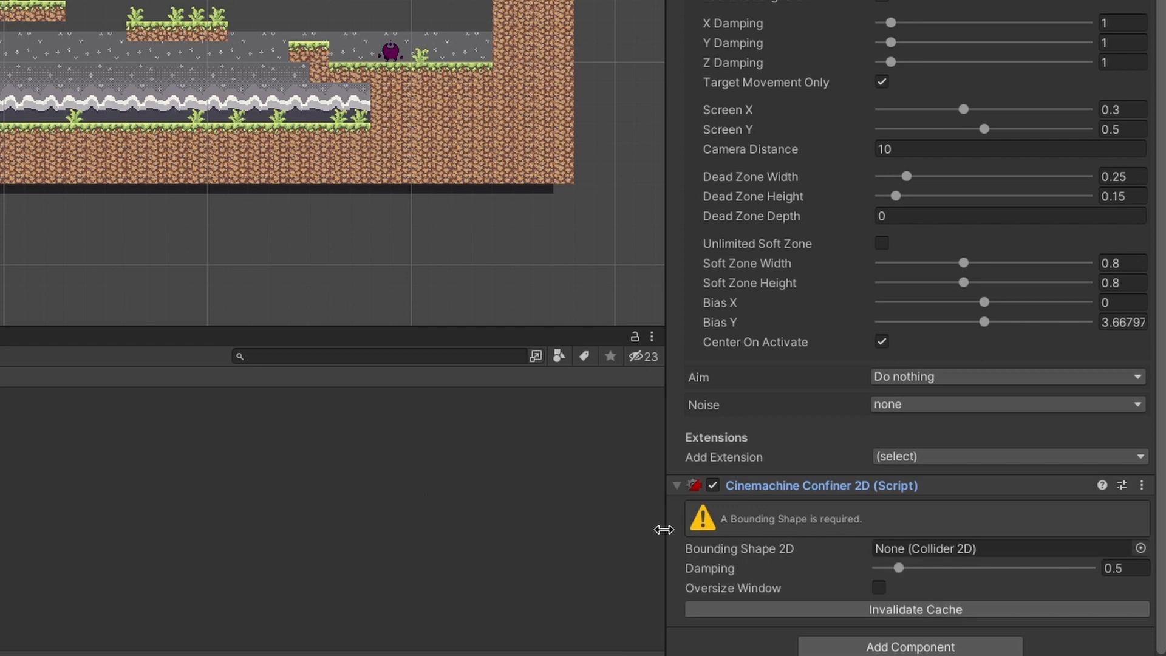
pyautogui.moveTo(164, 400)
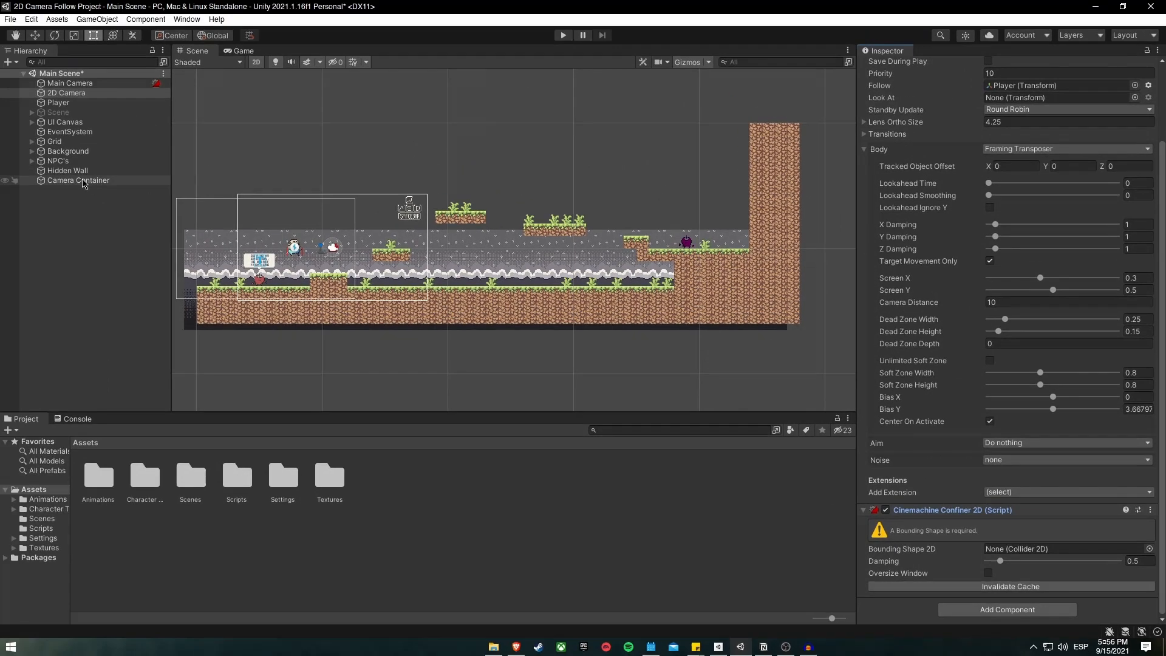
# - Assign Camera Container's Polygon Collider 2D as the Confiner's Bounding Shape 2D
pyautogui.click(1064, 549)
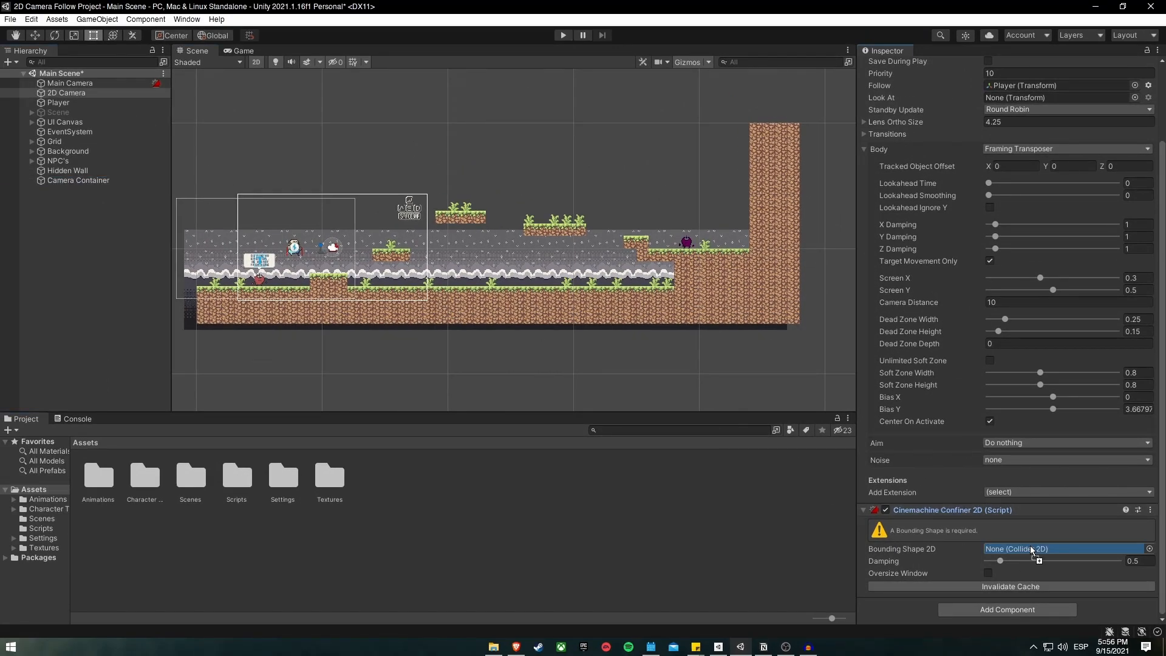
pyautogui.click(1064, 548)
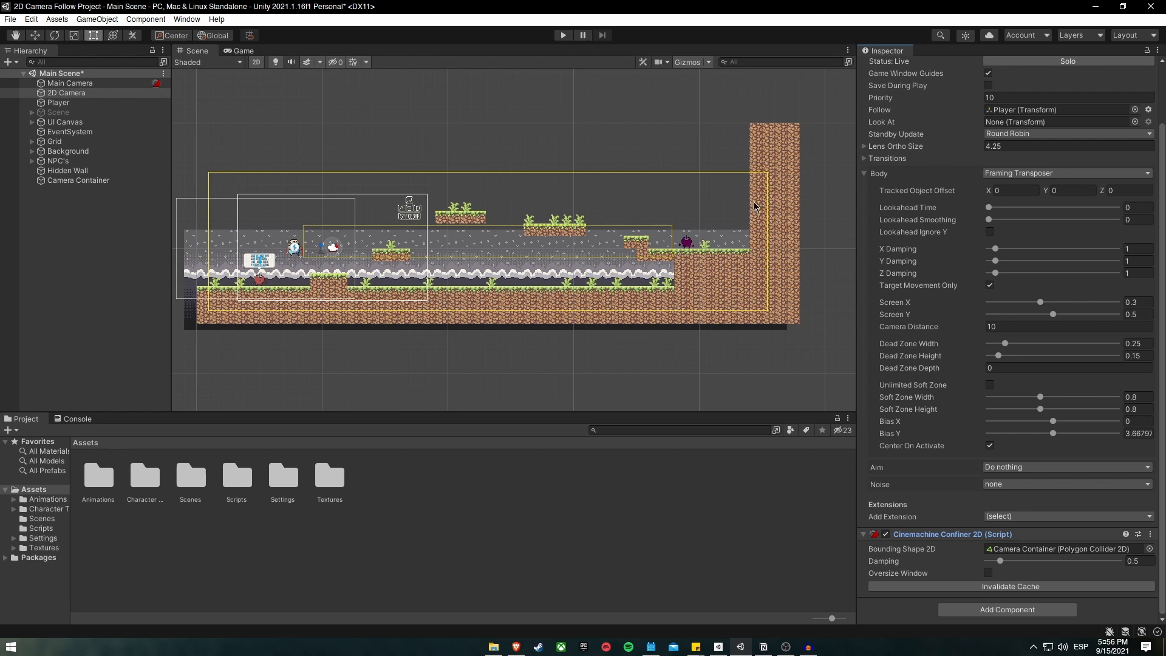
pyautogui.moveTo(486, 101)
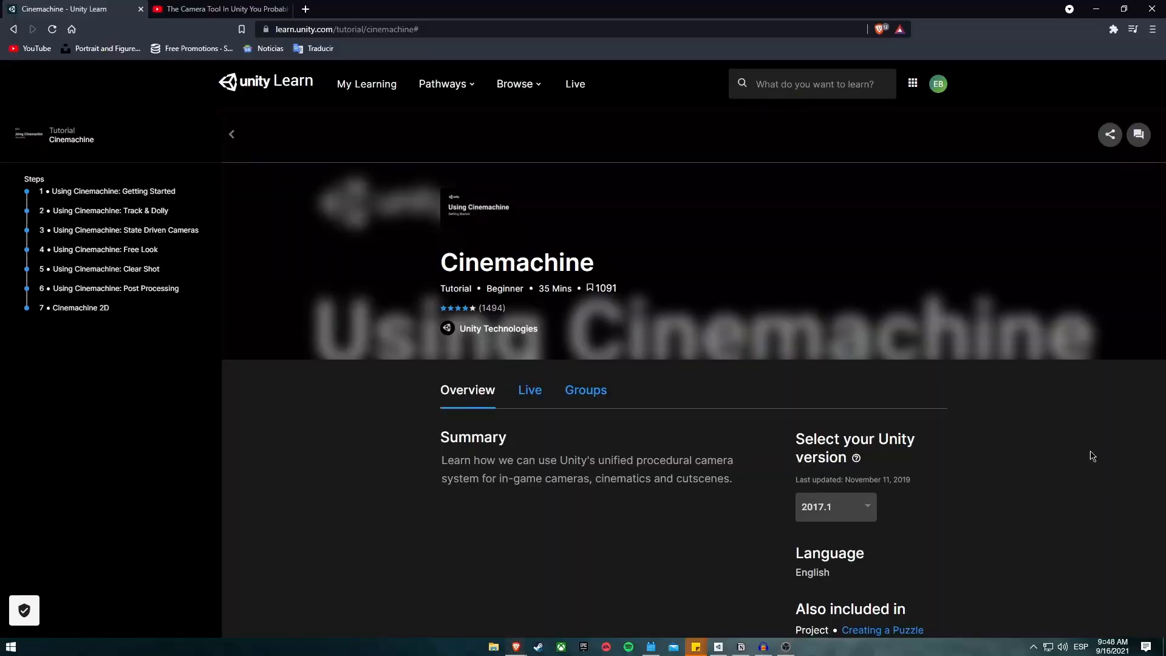
# - Scroll the Unity Learn Cinemachine tutorial down to step 1, Getting Started
pyautogui.scroll(-3)
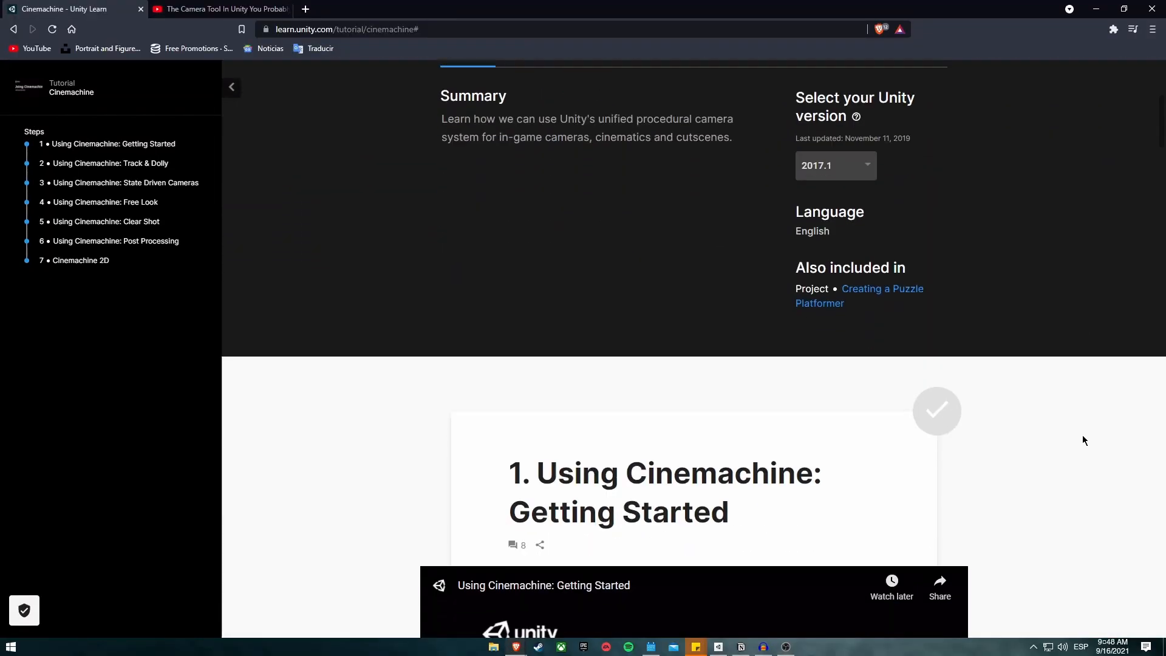